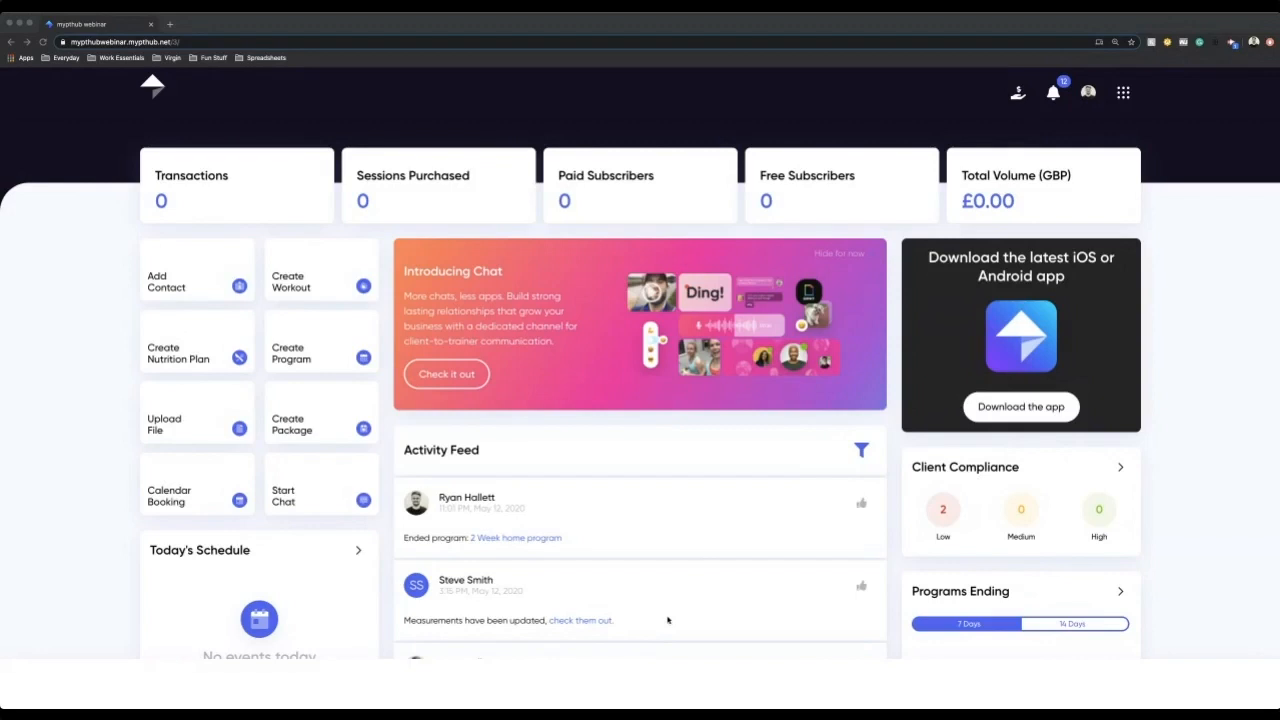
pyautogui.moveTo(786, 516)
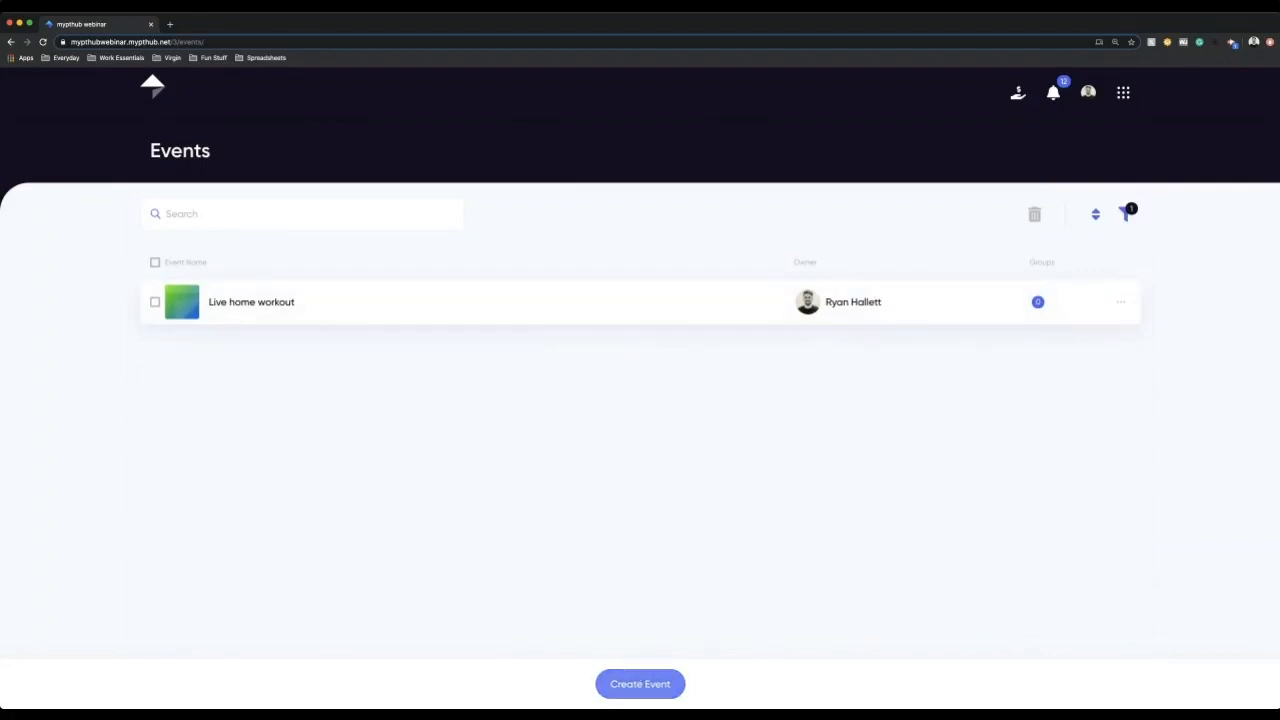
# Create a new event titled Bootcamp.
pyautogui.click(640, 684)
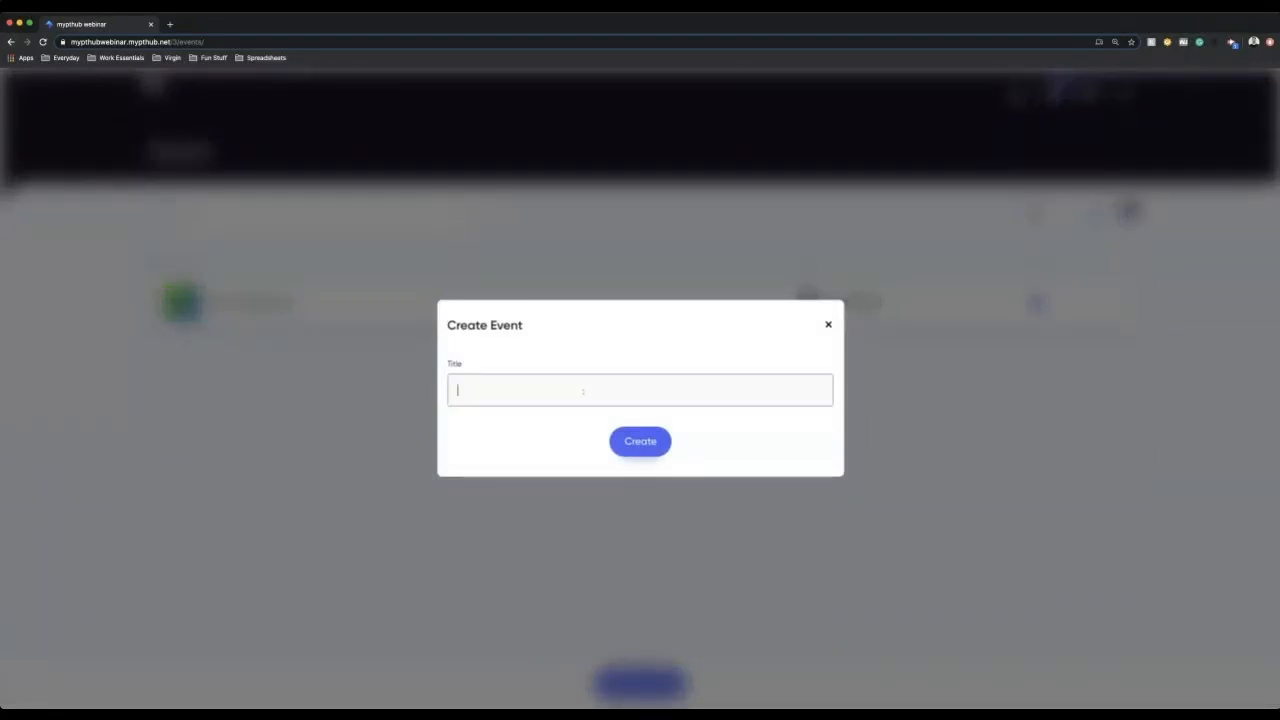
pyautogui.write('Bootcamp')
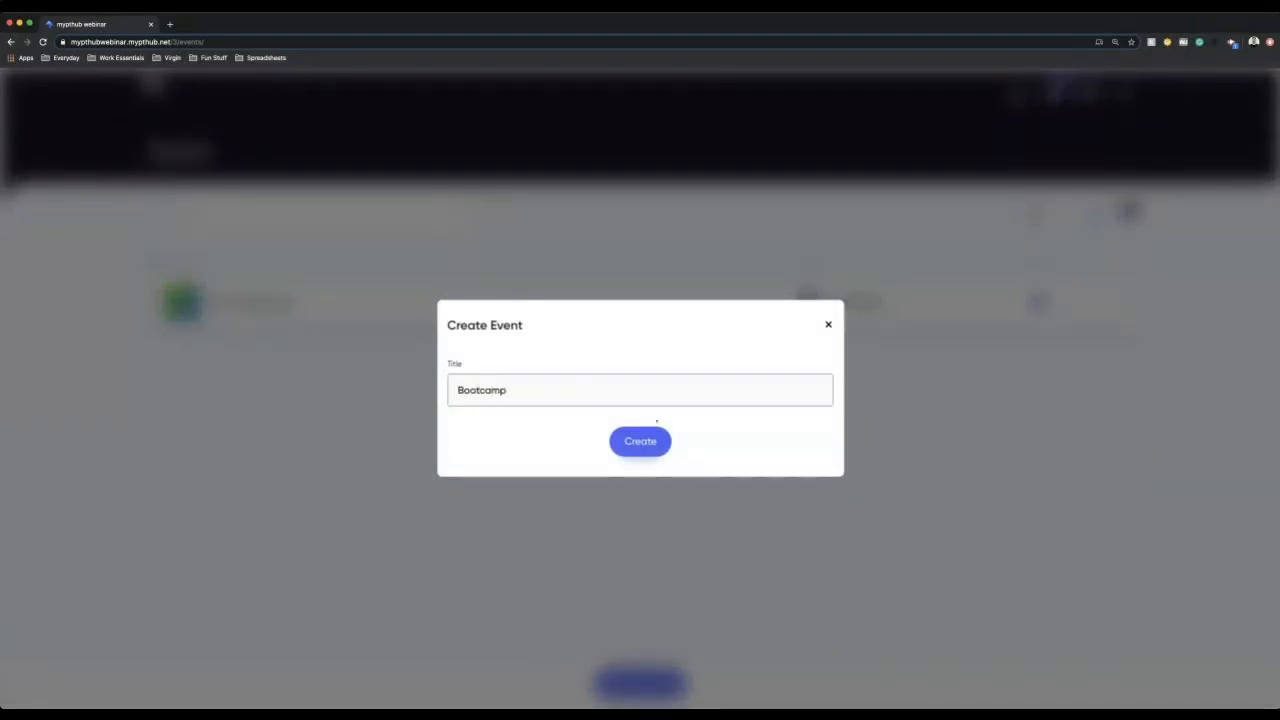
pyautogui.click(640, 442)
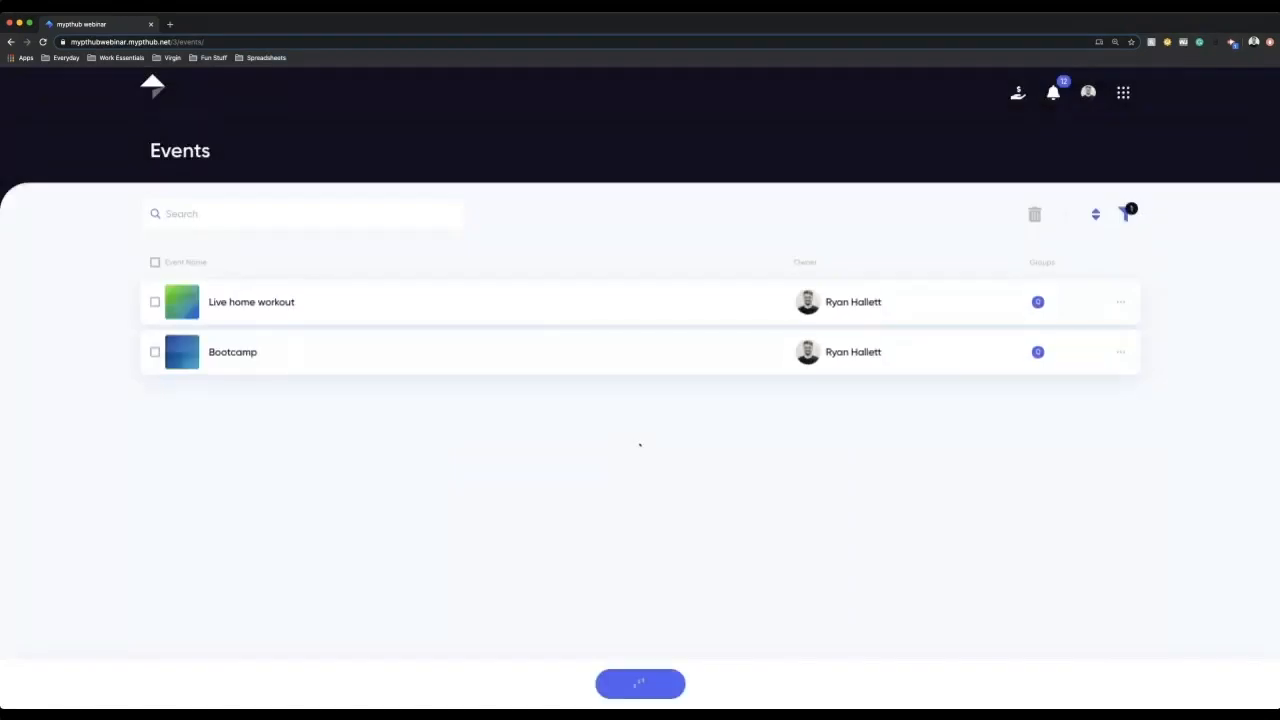
# Give Bootcamp a 45-minute duration, 50 spaces available and a salmon-pink event colour.
pyautogui.click(232, 352)
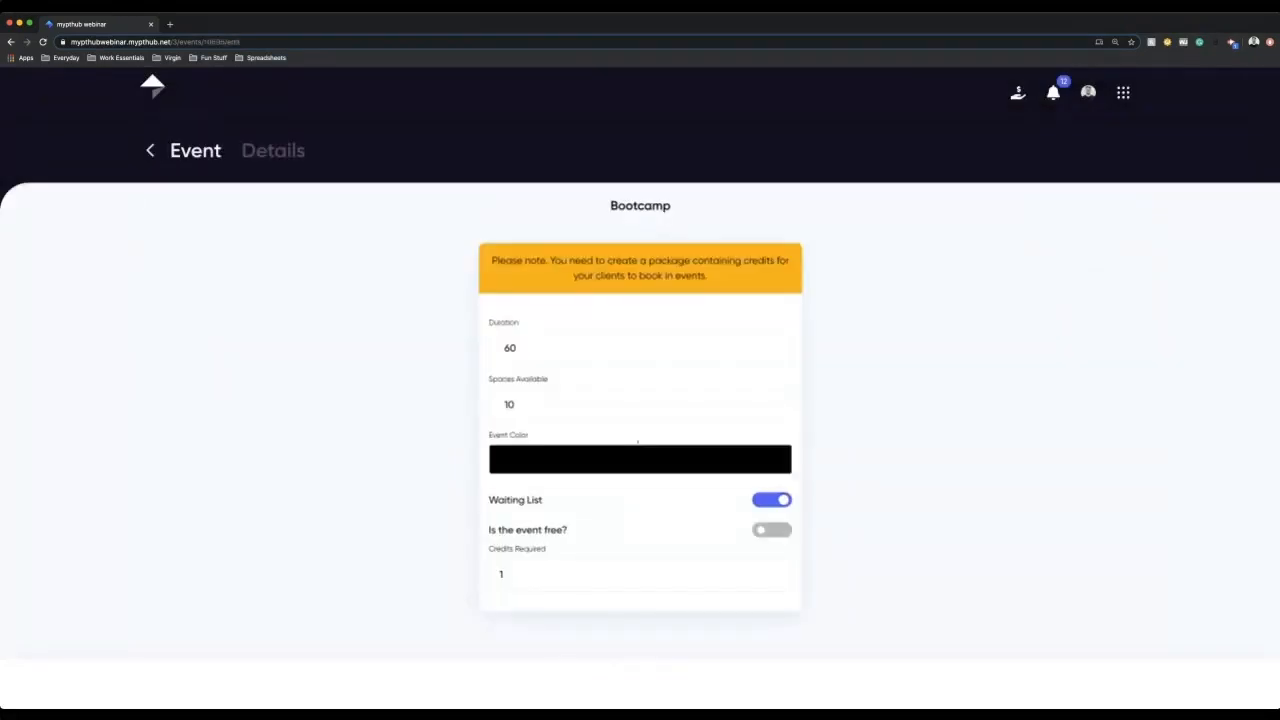
pyautogui.click(640, 348)
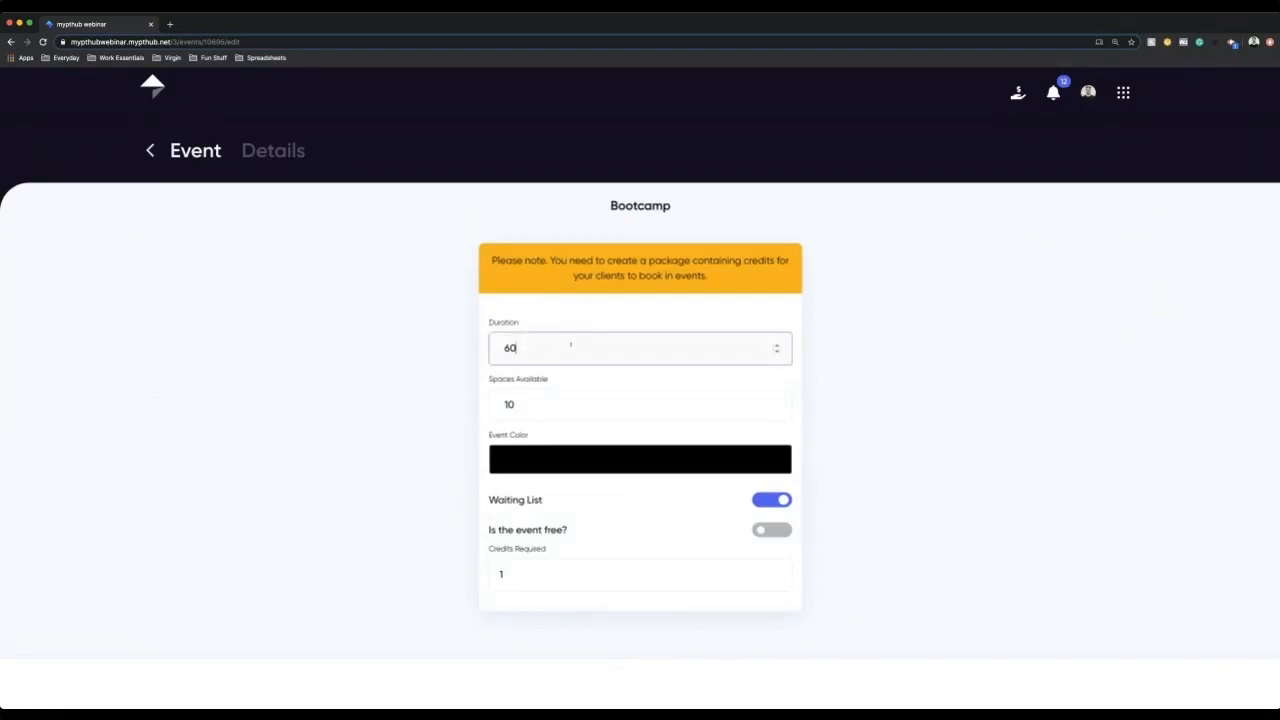
pyautogui.write('45')
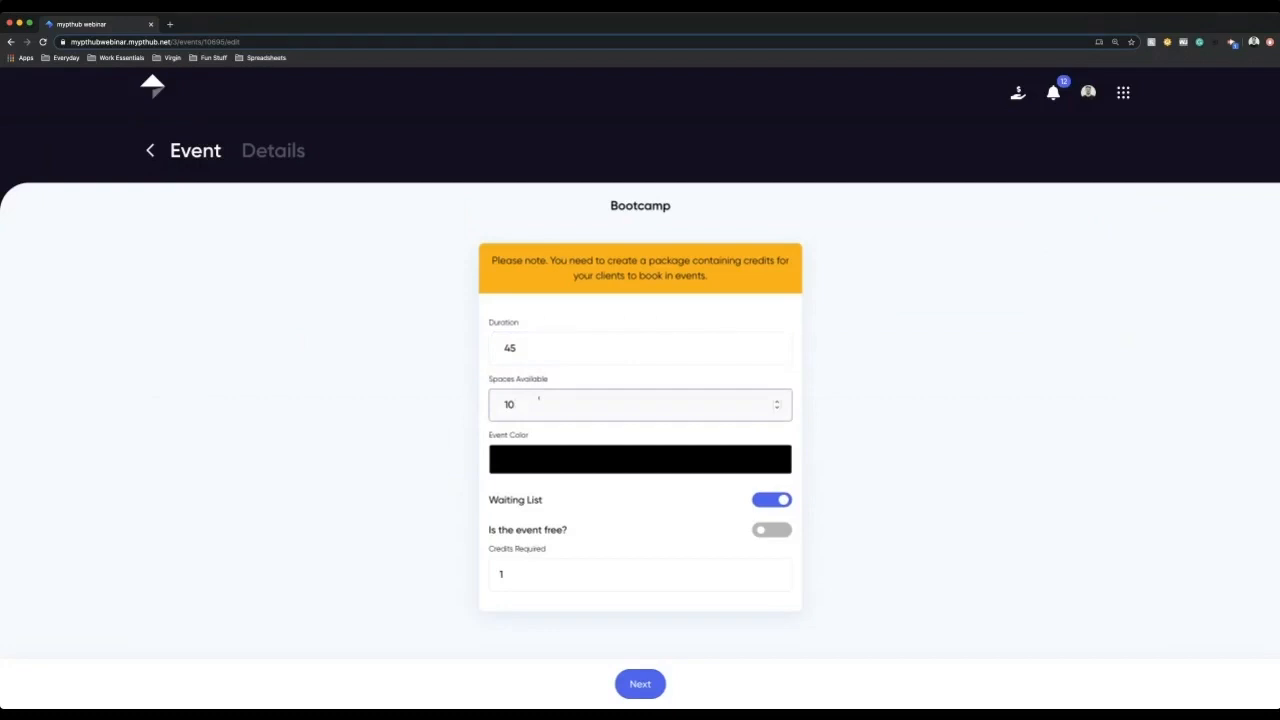
pyautogui.click(508, 404)
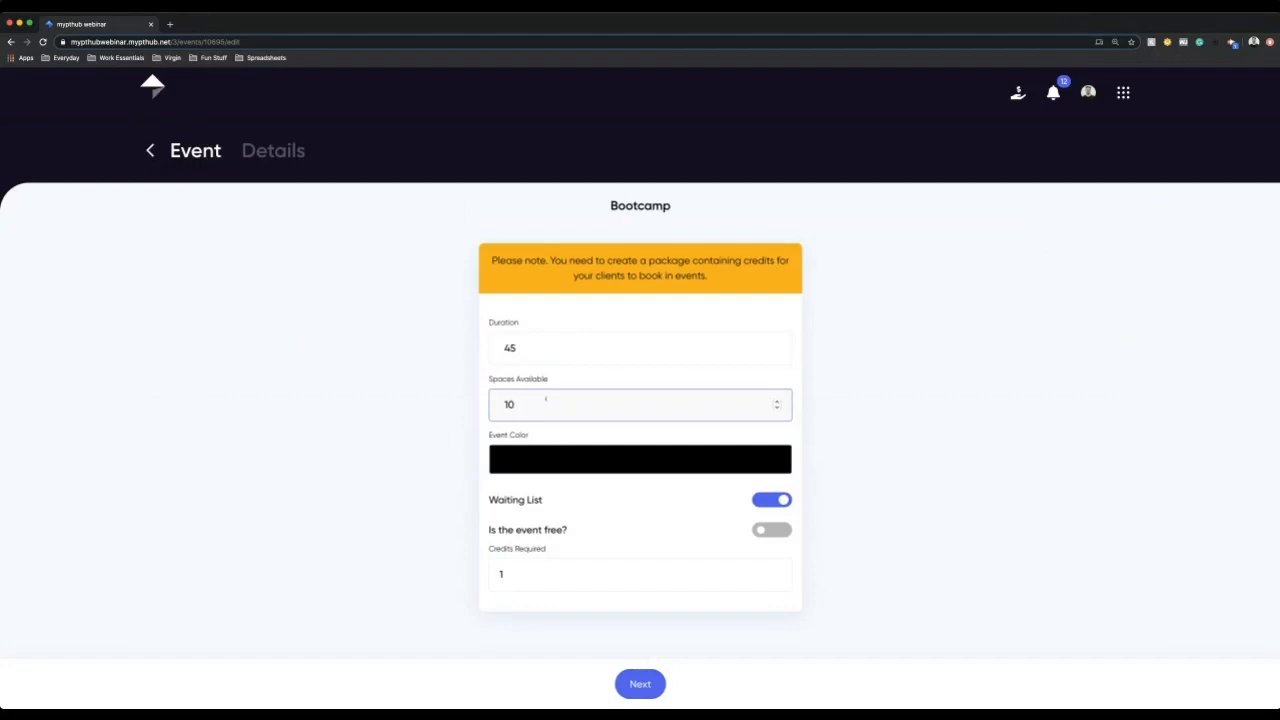
pyautogui.write('50')
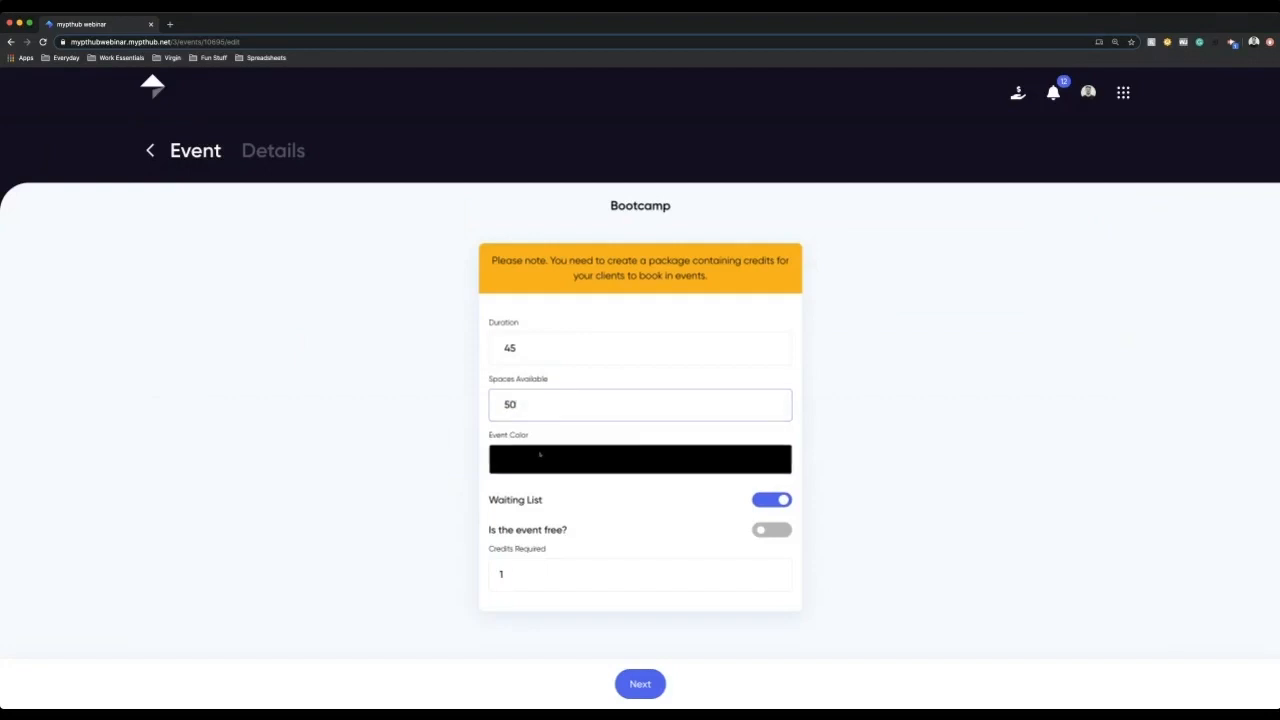
pyautogui.click(640, 458)
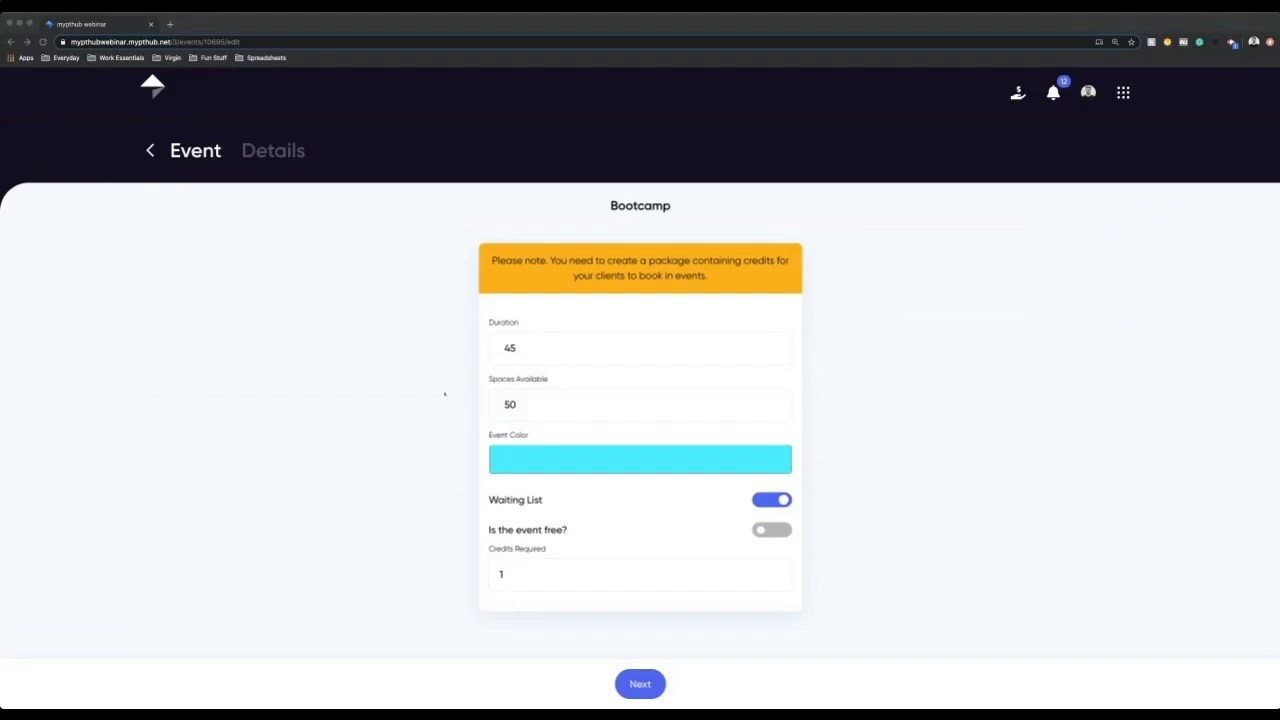
pyautogui.click(640, 458)
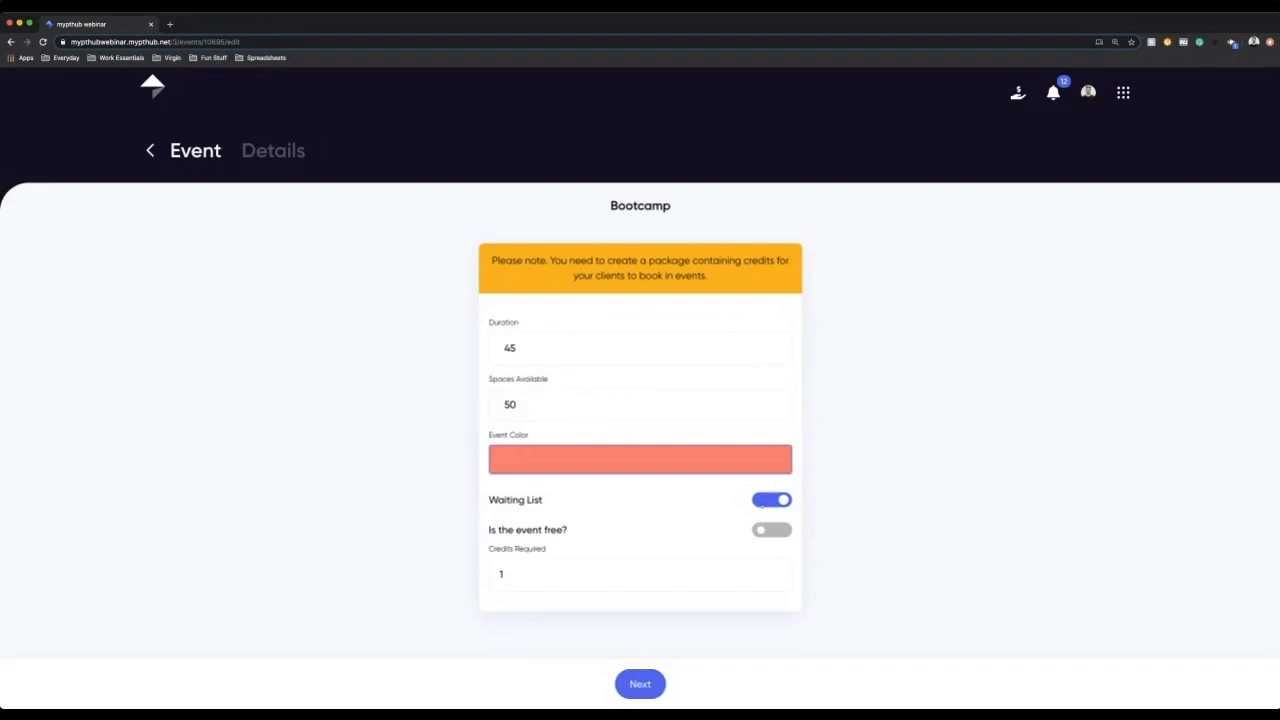
# Turn off Bootcamp's waiting list and make it require 10 credits.
pyautogui.click(772, 500)
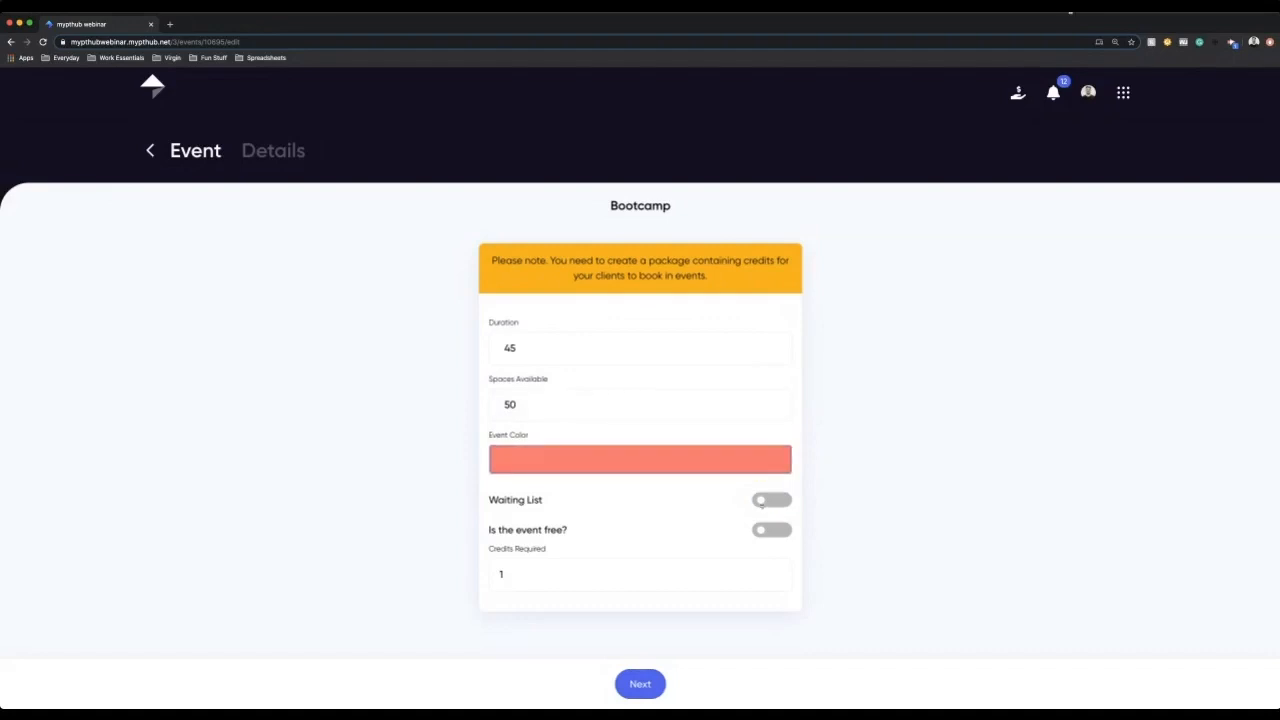
pyautogui.click(772, 528)
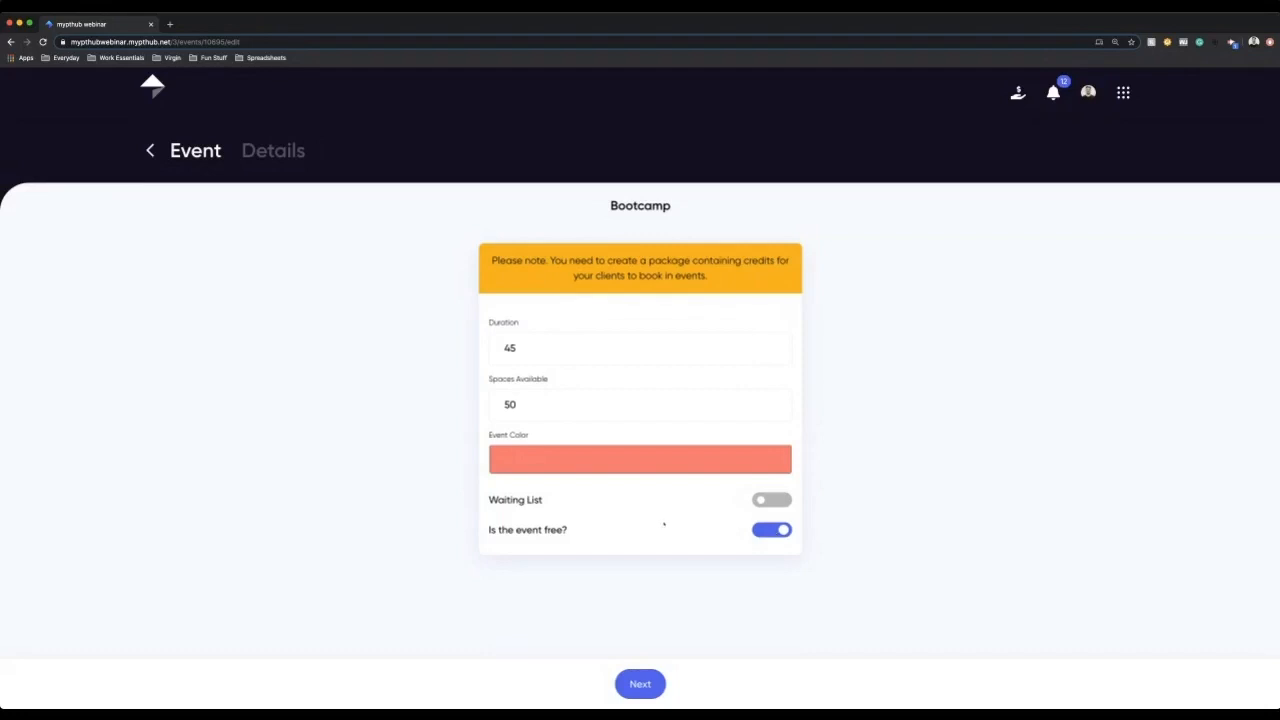
pyautogui.click(772, 528)
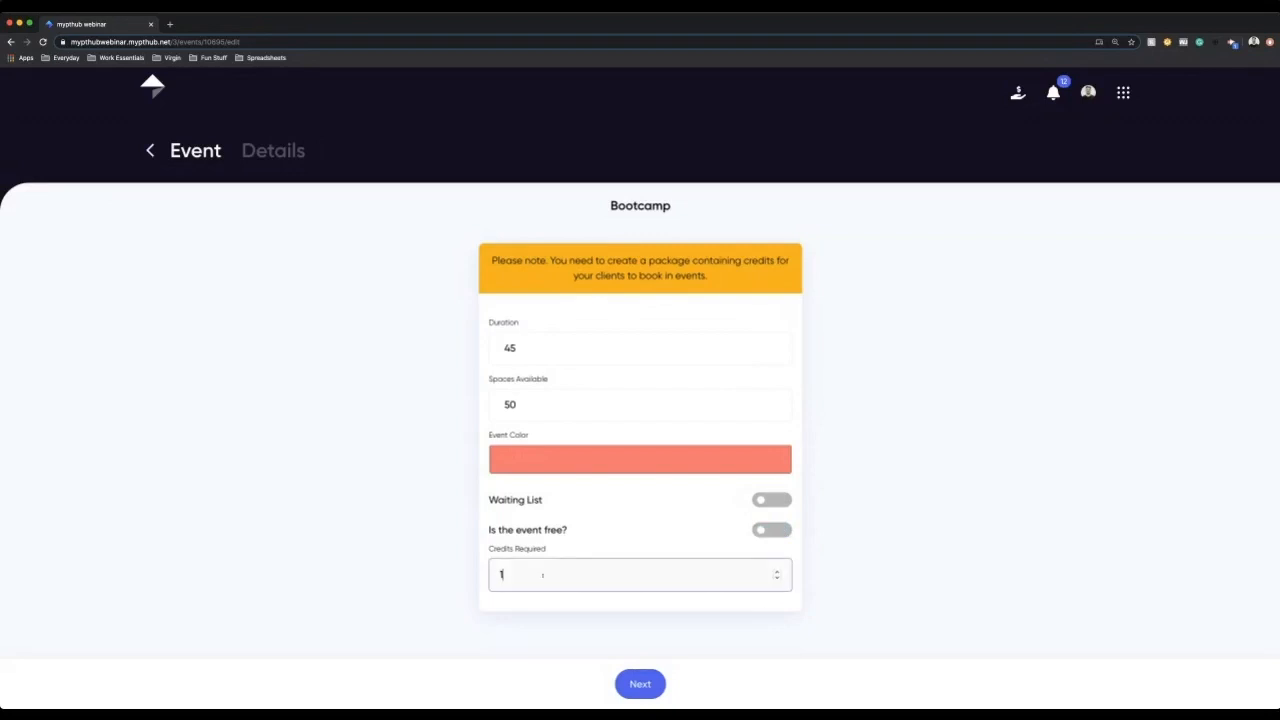
pyautogui.write('0')
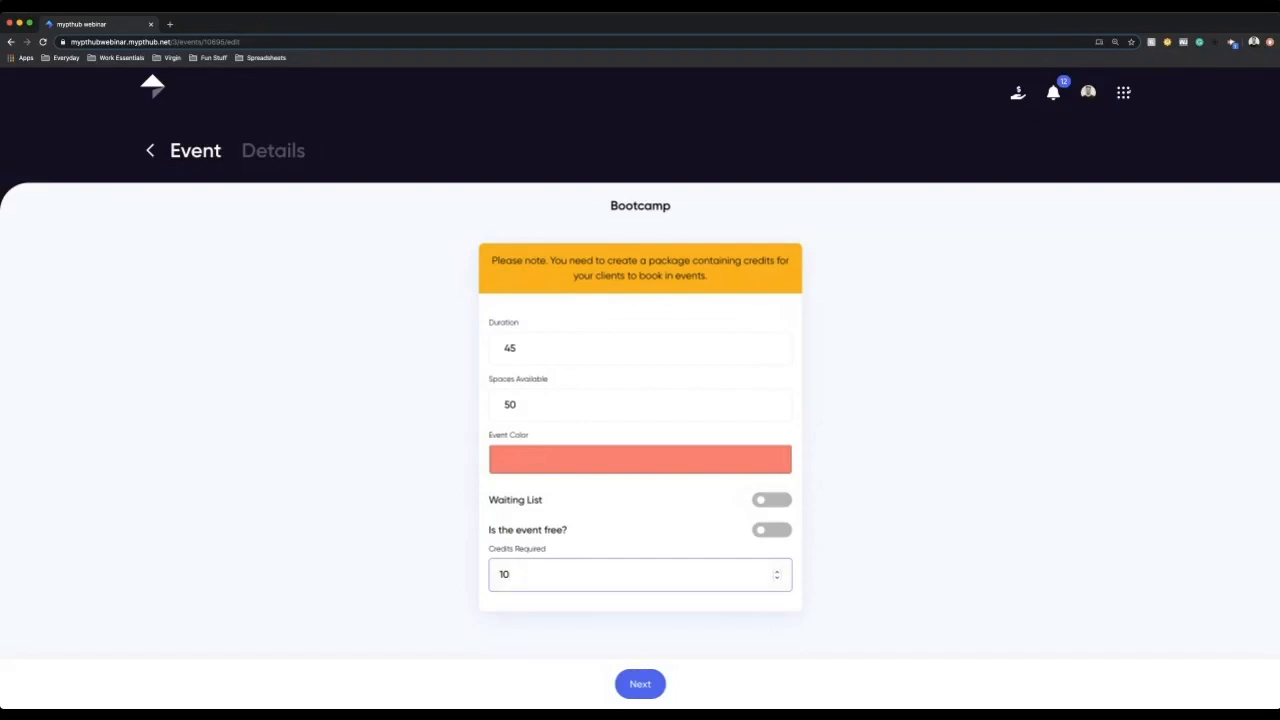
# Continue to Bootcamp's Details step with an empty description.
pyautogui.click(1124, 92)
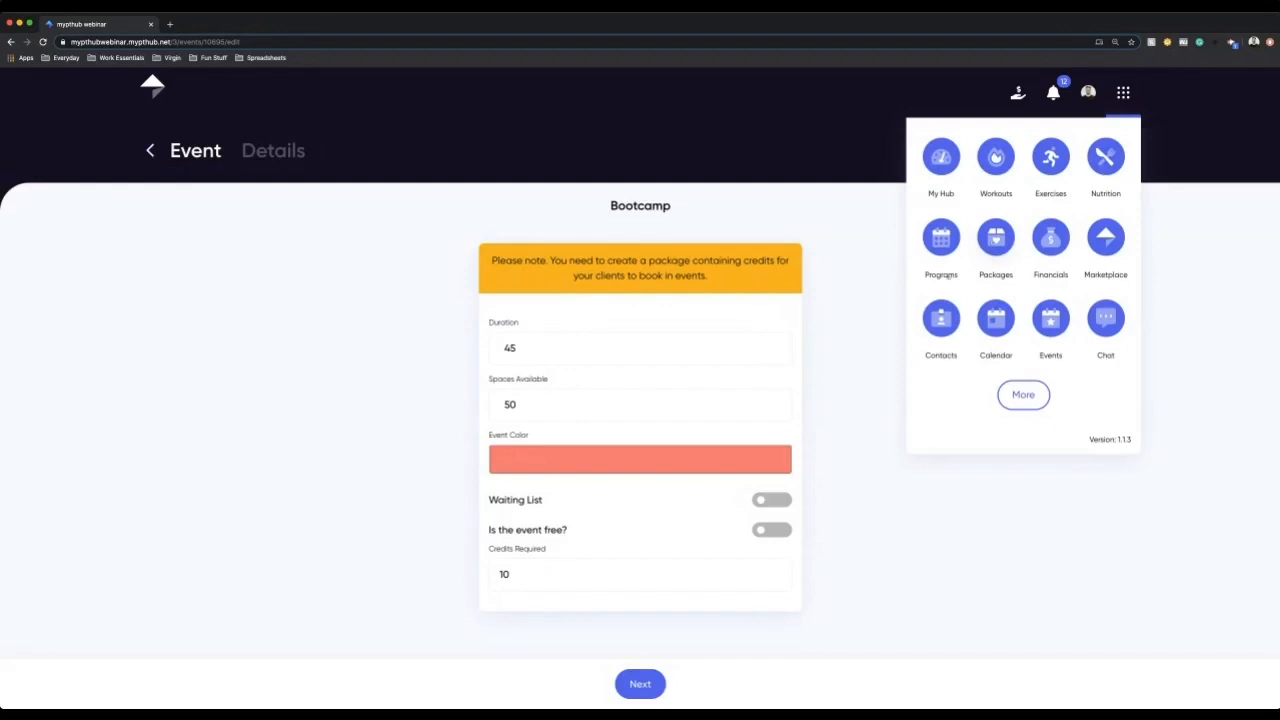
pyautogui.click(640, 574)
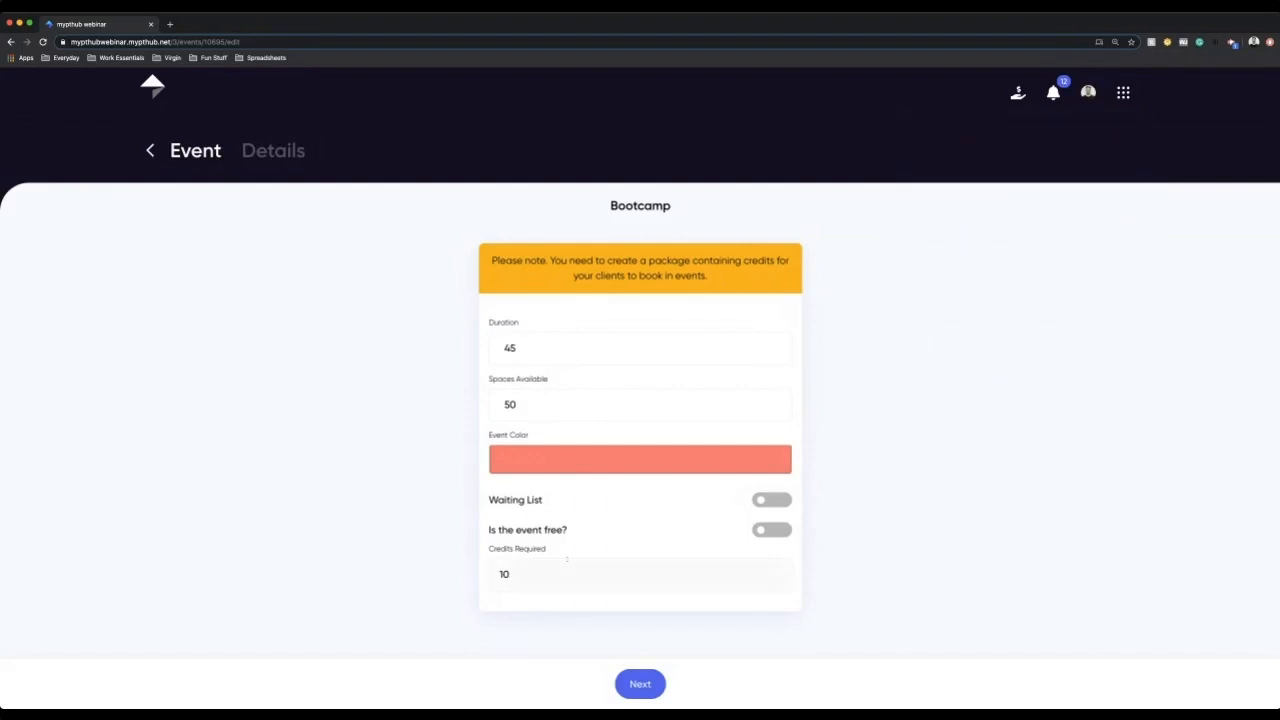
pyautogui.click(640, 574)
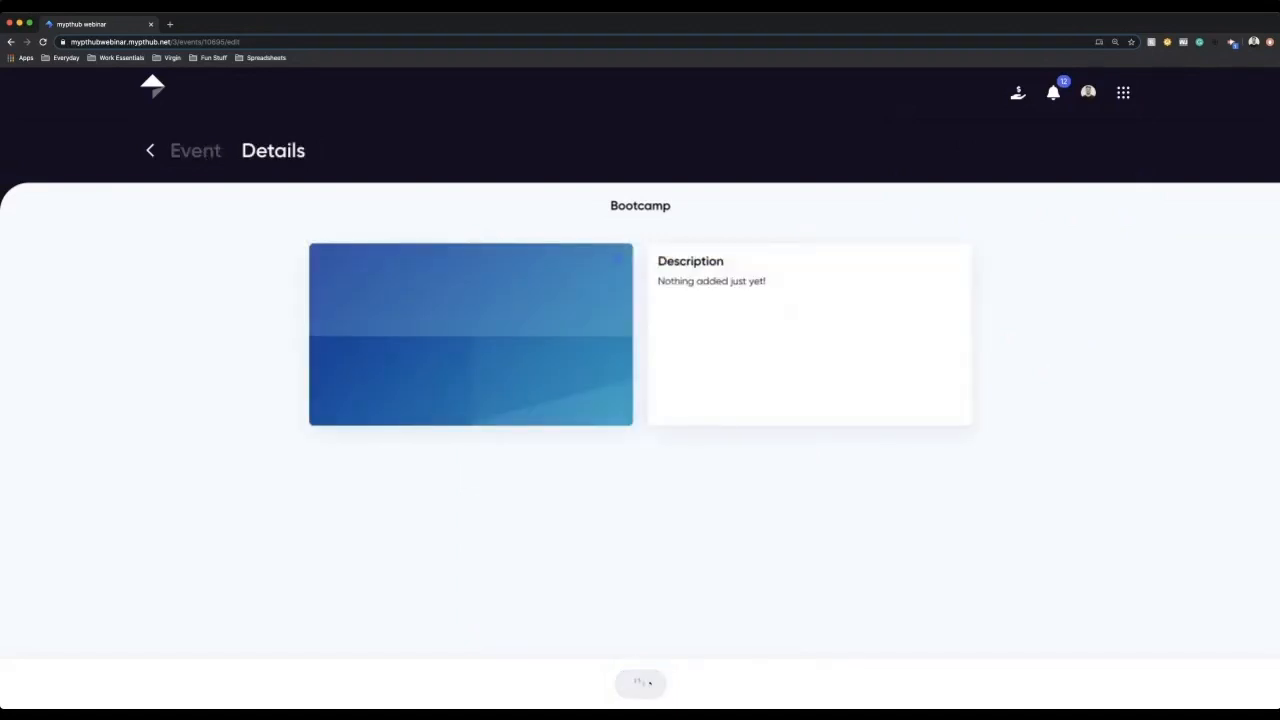
# Save Bootcamp to the events list and go to the May 2020 calendar.
pyautogui.click(150, 150)
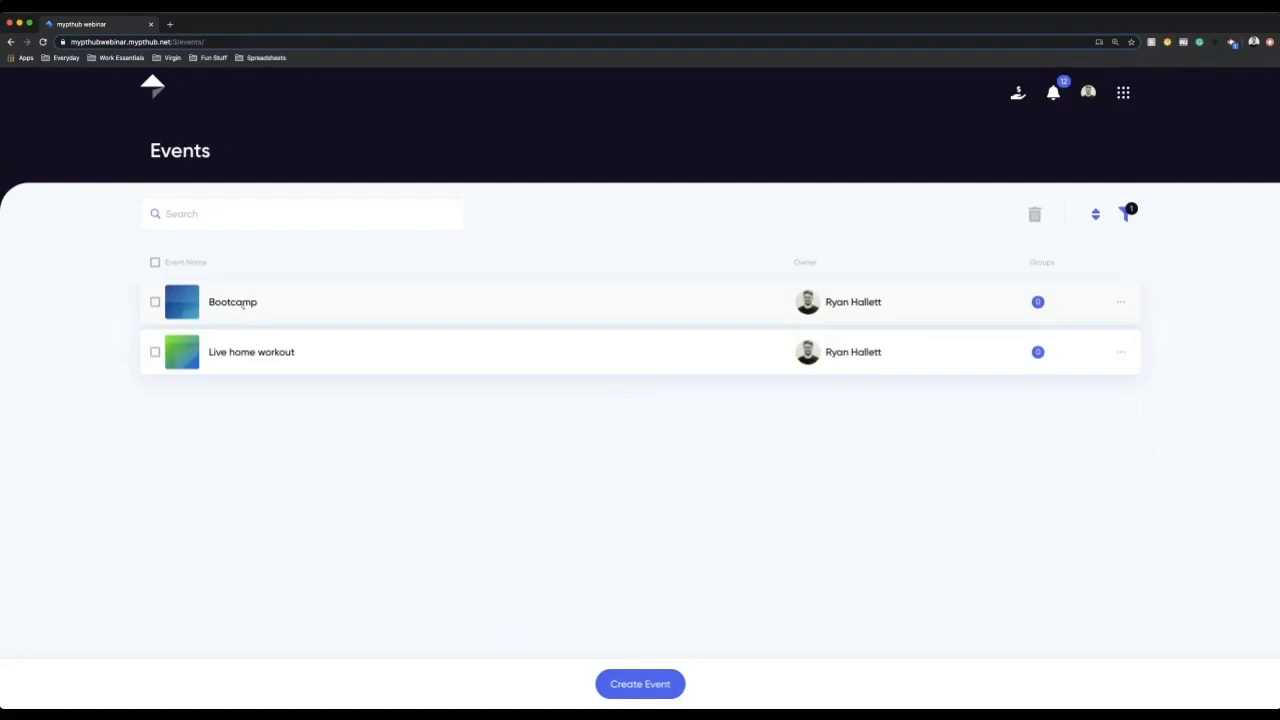
pyautogui.click(1122, 92)
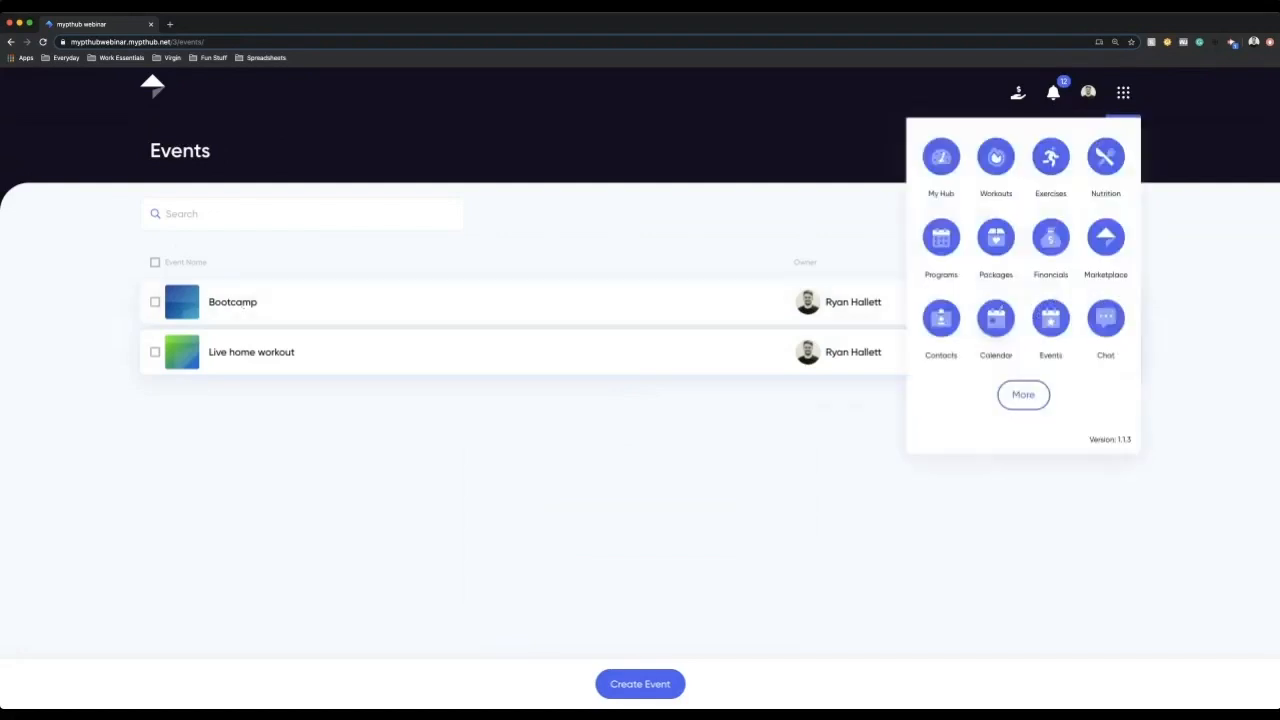
pyautogui.click(996, 320)
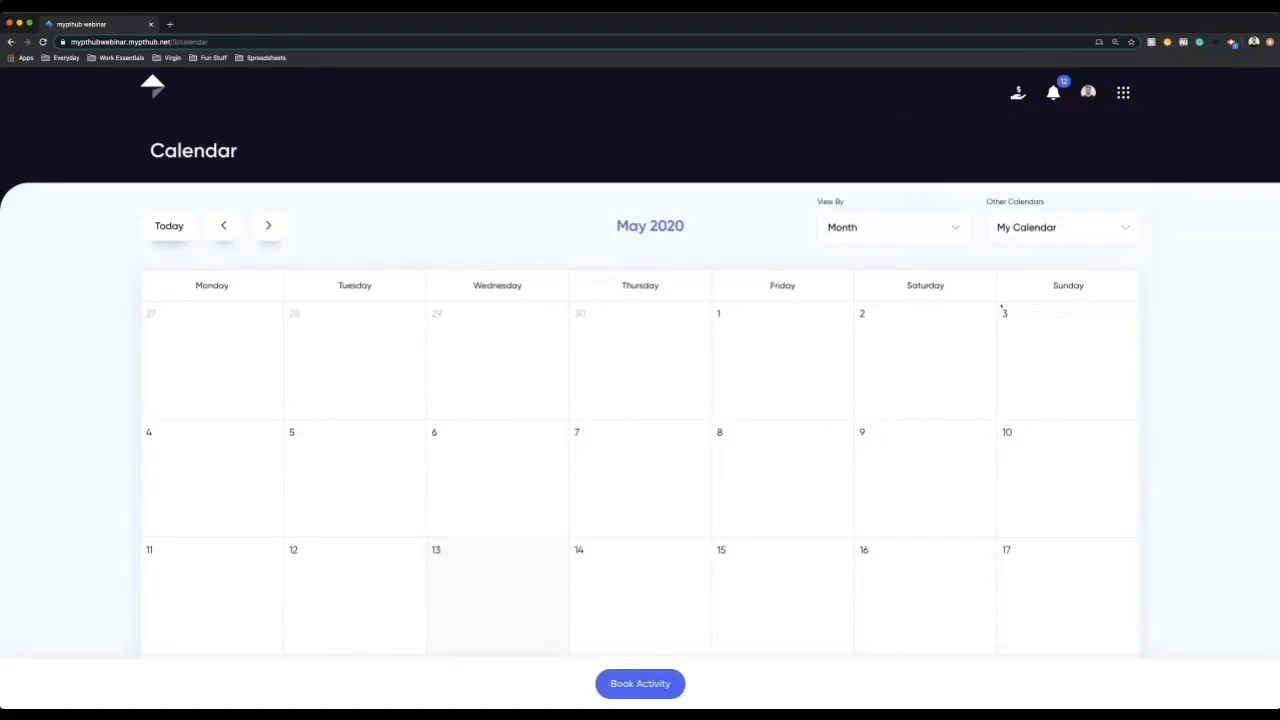
pyautogui.scroll(-3)
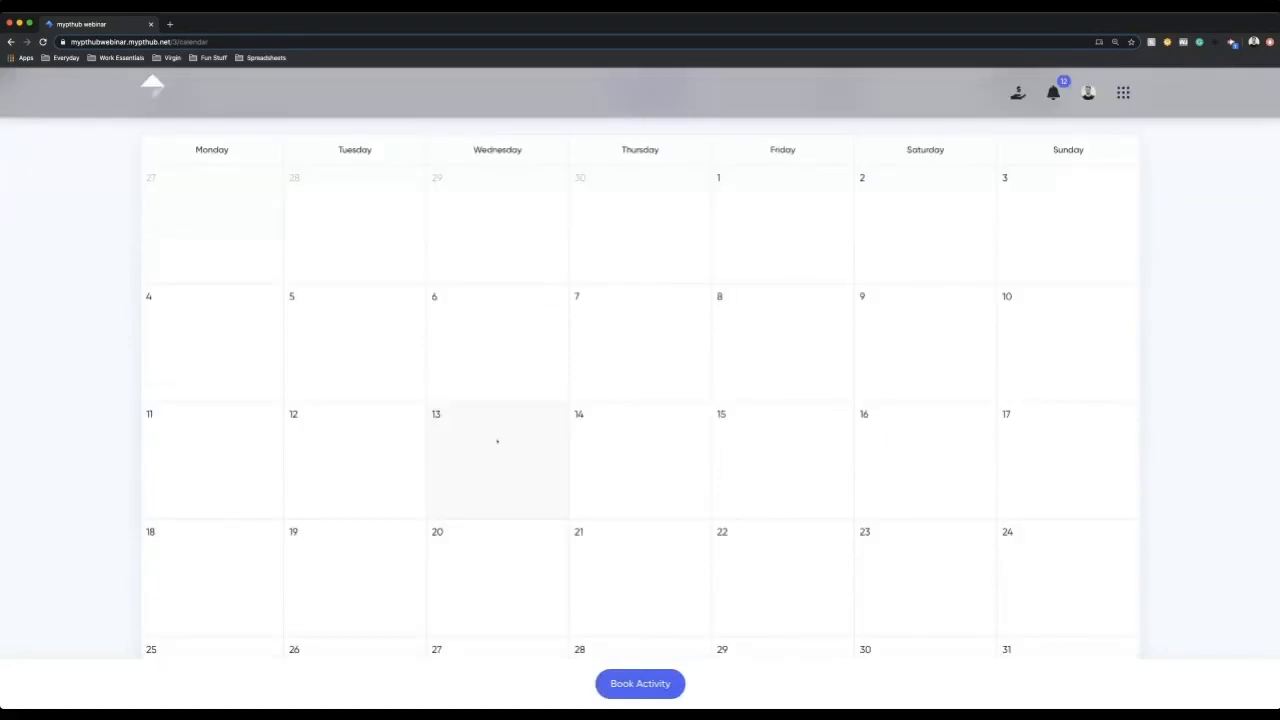
pyautogui.scroll(-3)
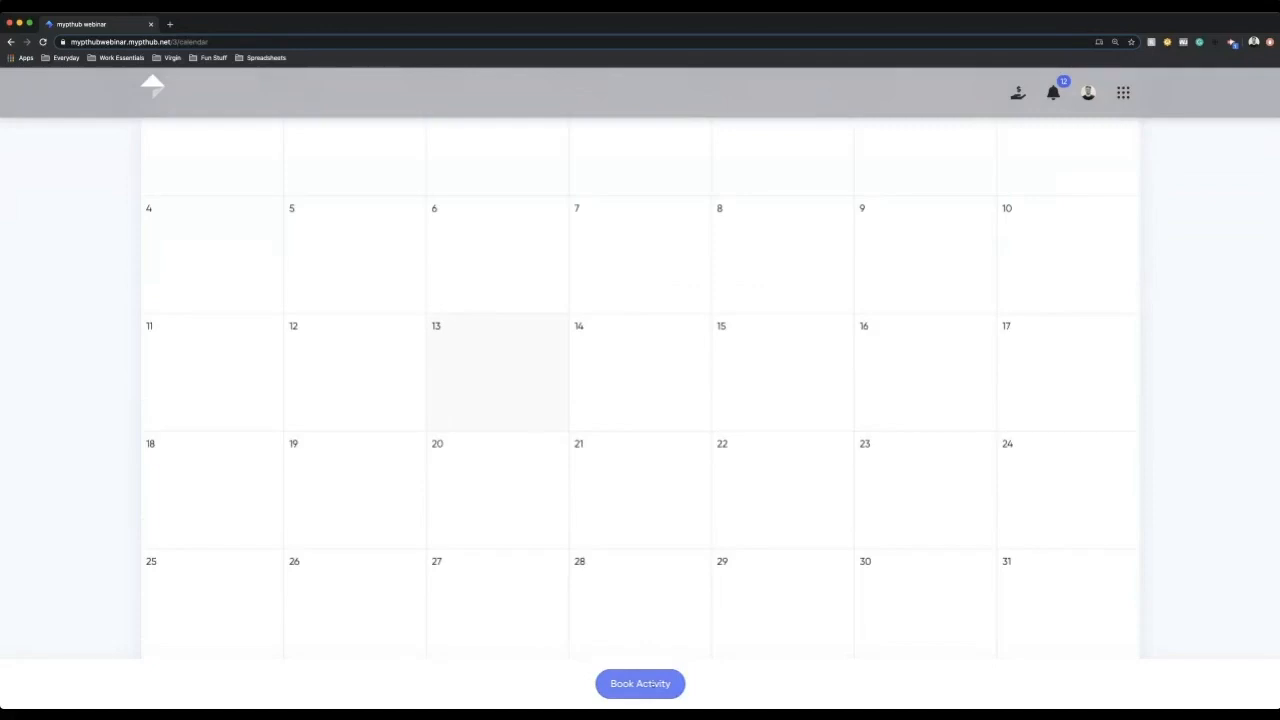
# Start a new booking based on the Bootcamp event template.
pyautogui.click(640, 684)
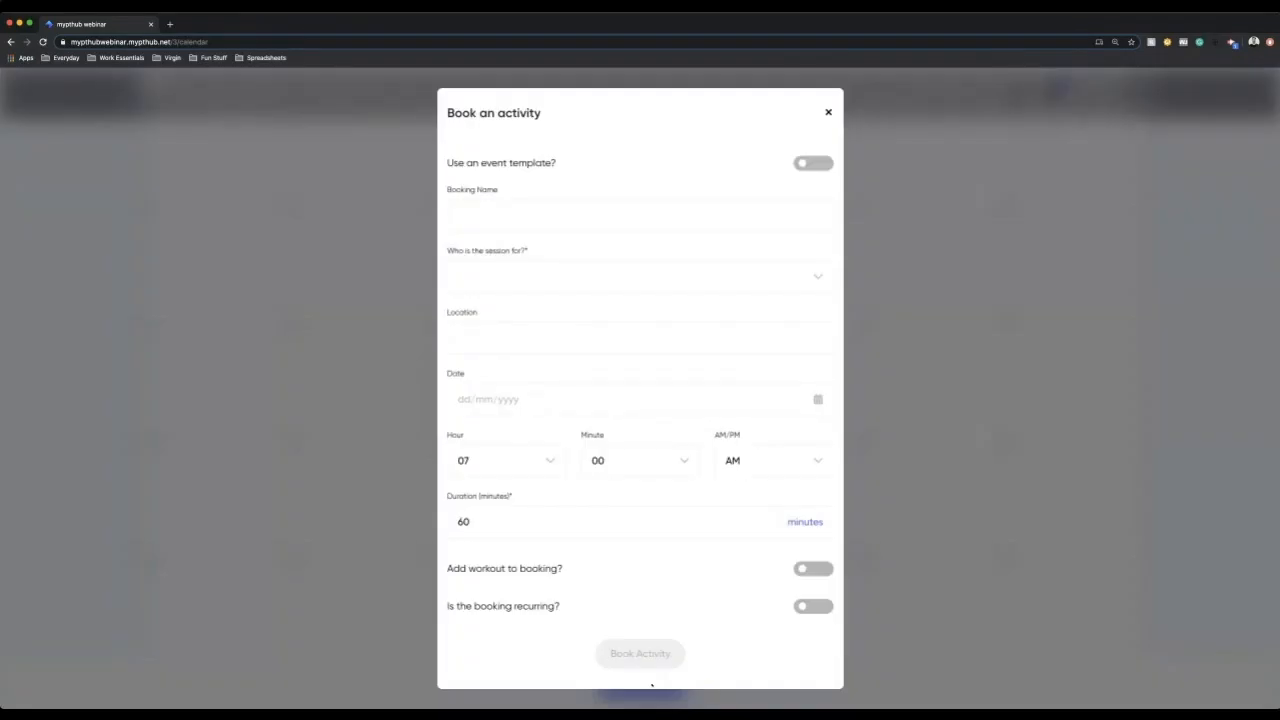
pyautogui.click(812, 164)
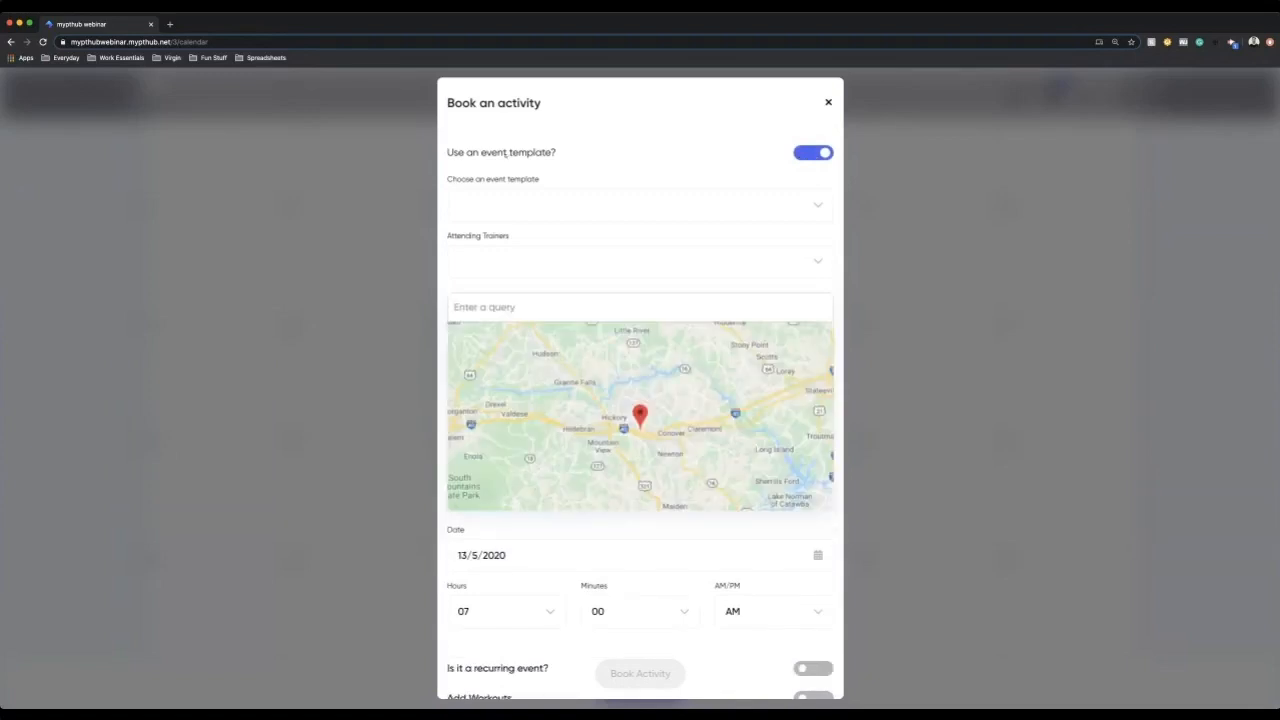
pyautogui.click(640, 204)
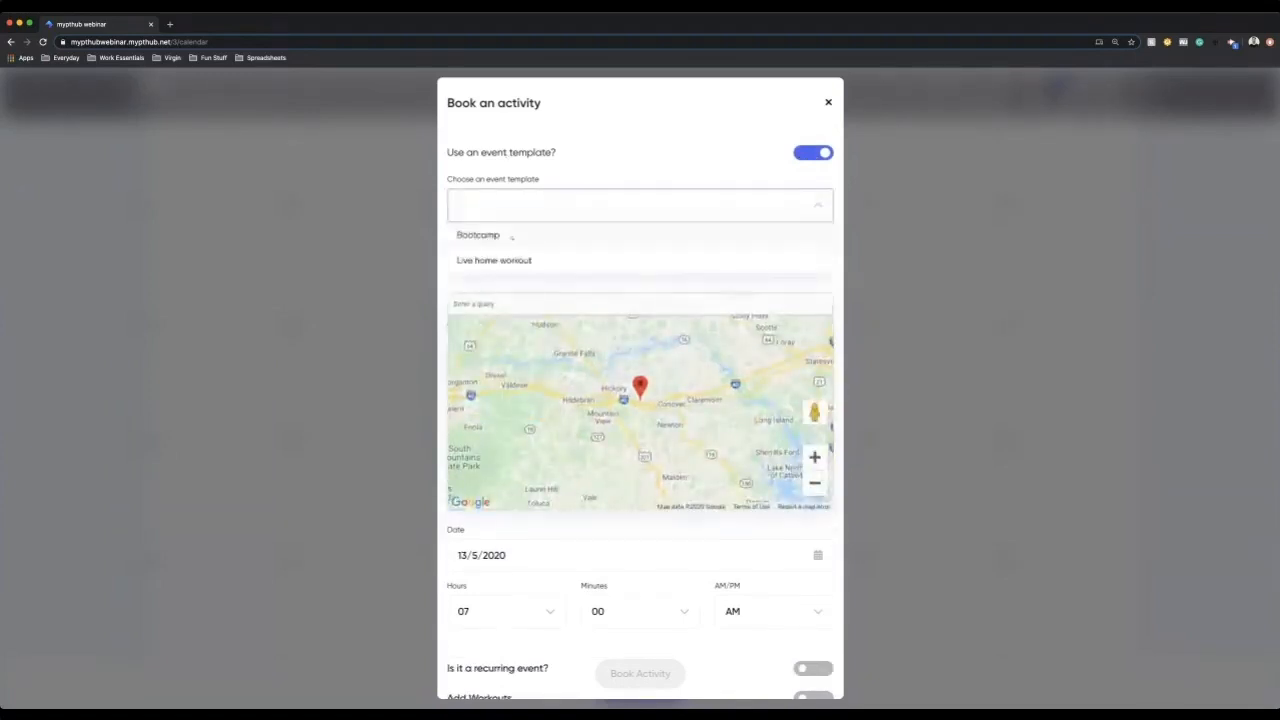
pyautogui.click(478, 234)
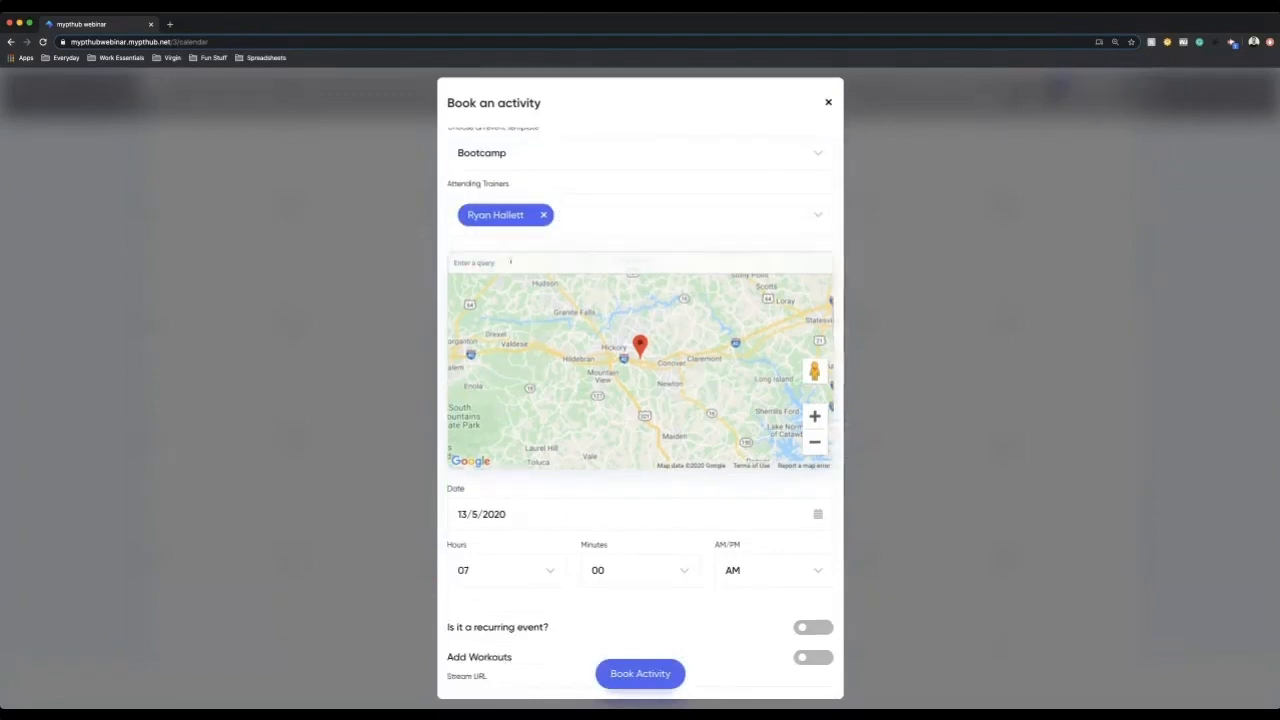
pyautogui.scroll(-3)
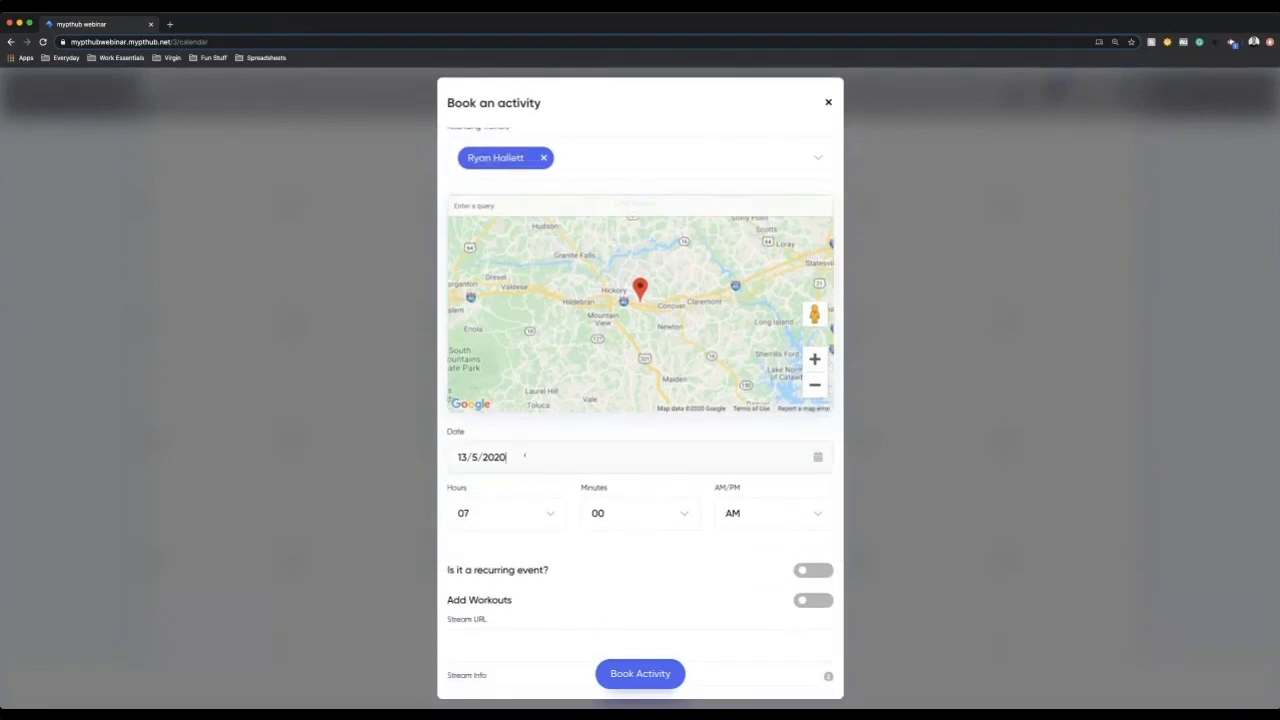
# Schedule it for 16/5/2020 at 07:00 AM, repeating weekly until 30/5/2020.
pyautogui.click(640, 456)
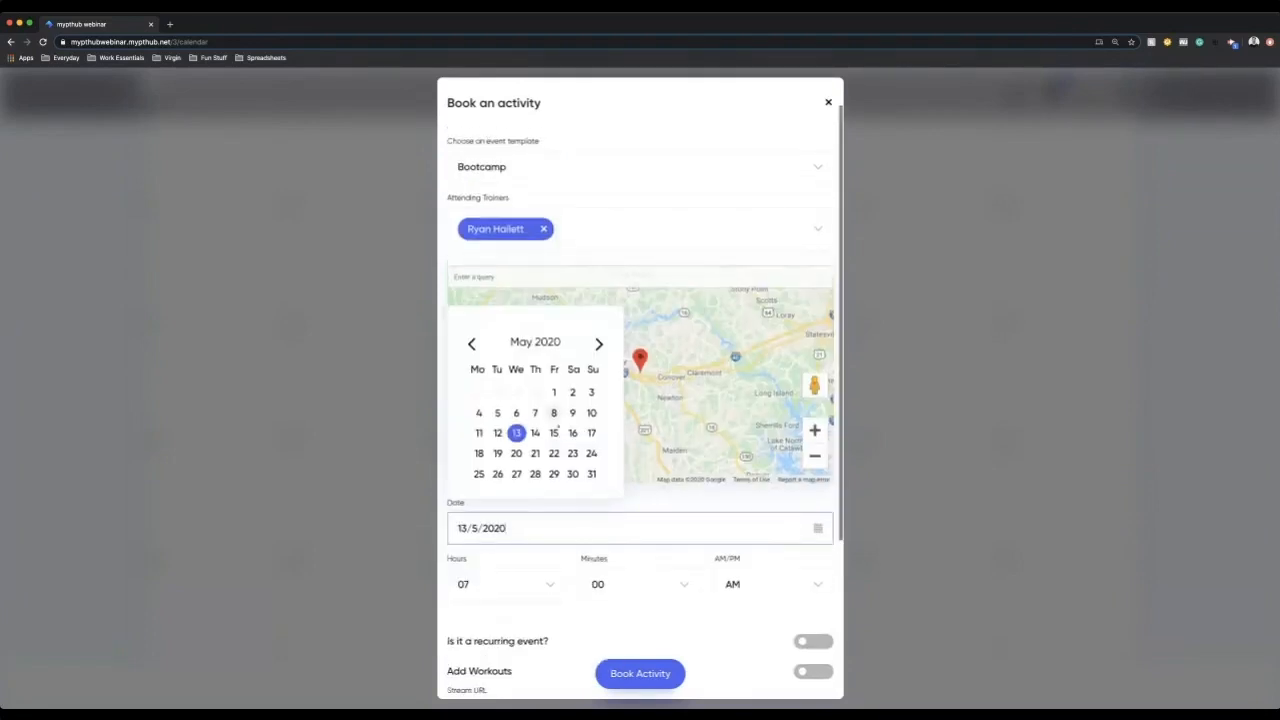
pyautogui.click(504, 584)
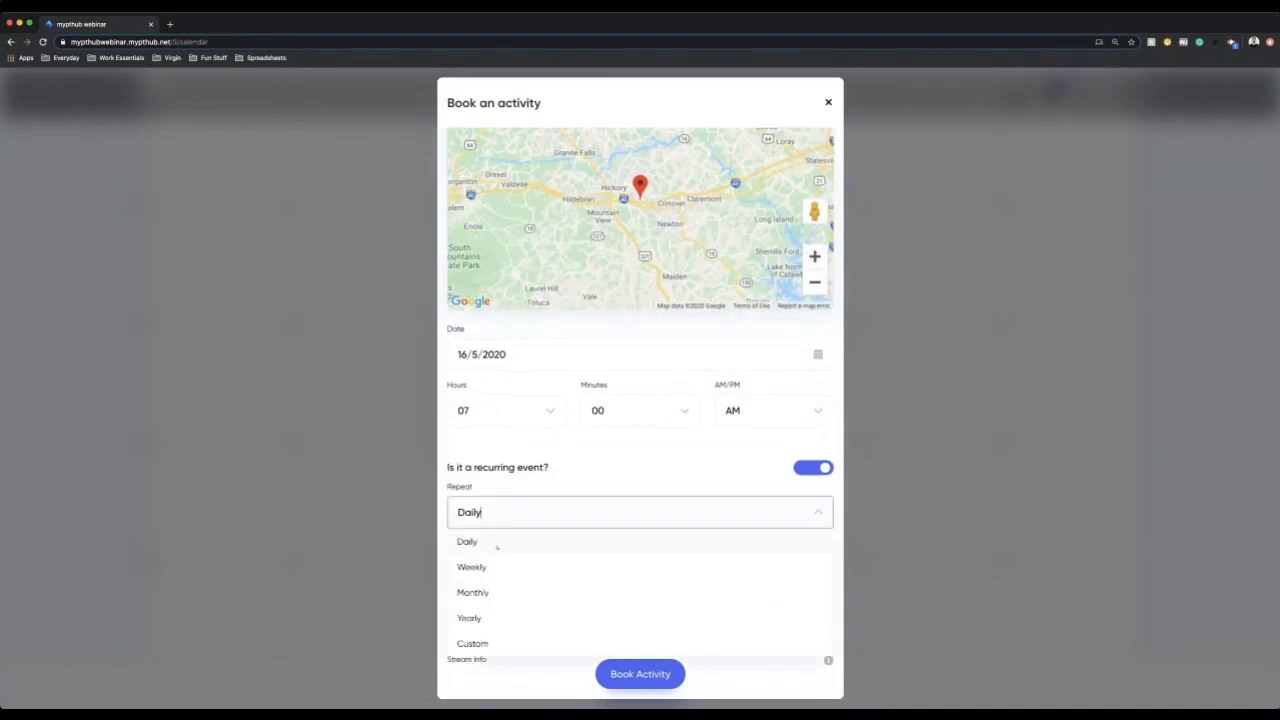
pyautogui.click(472, 568)
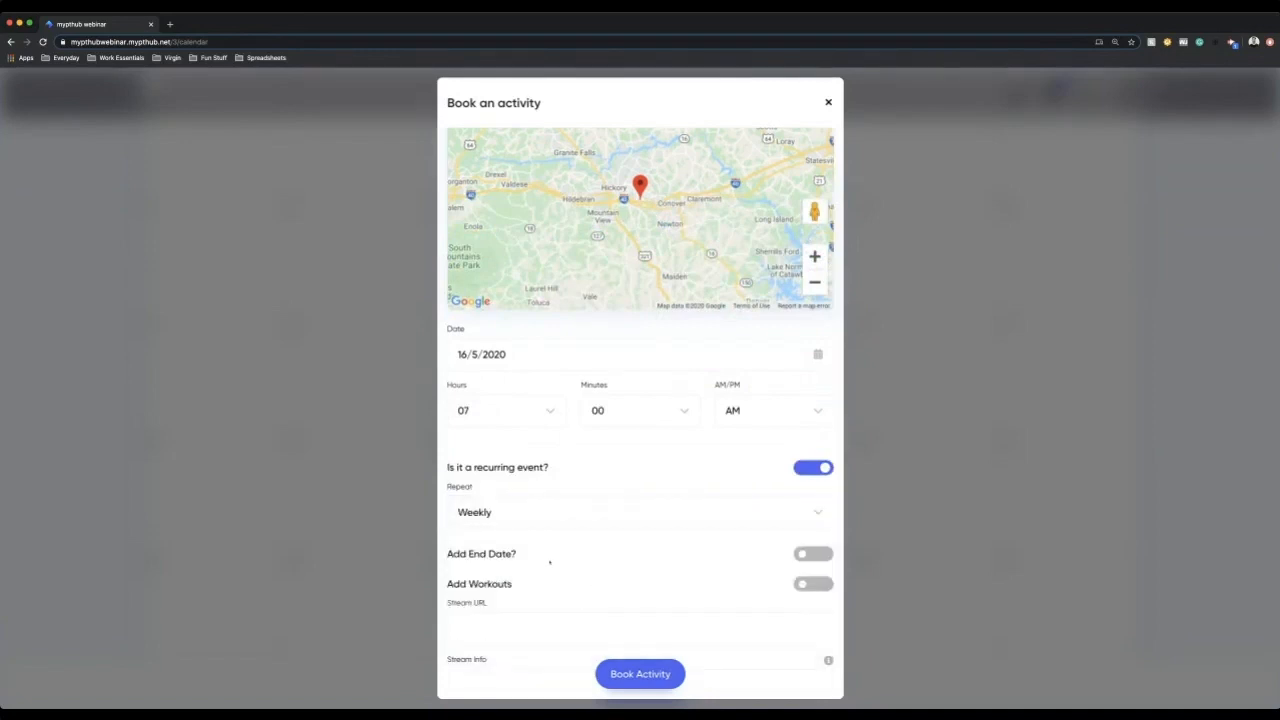
pyautogui.click(812, 554)
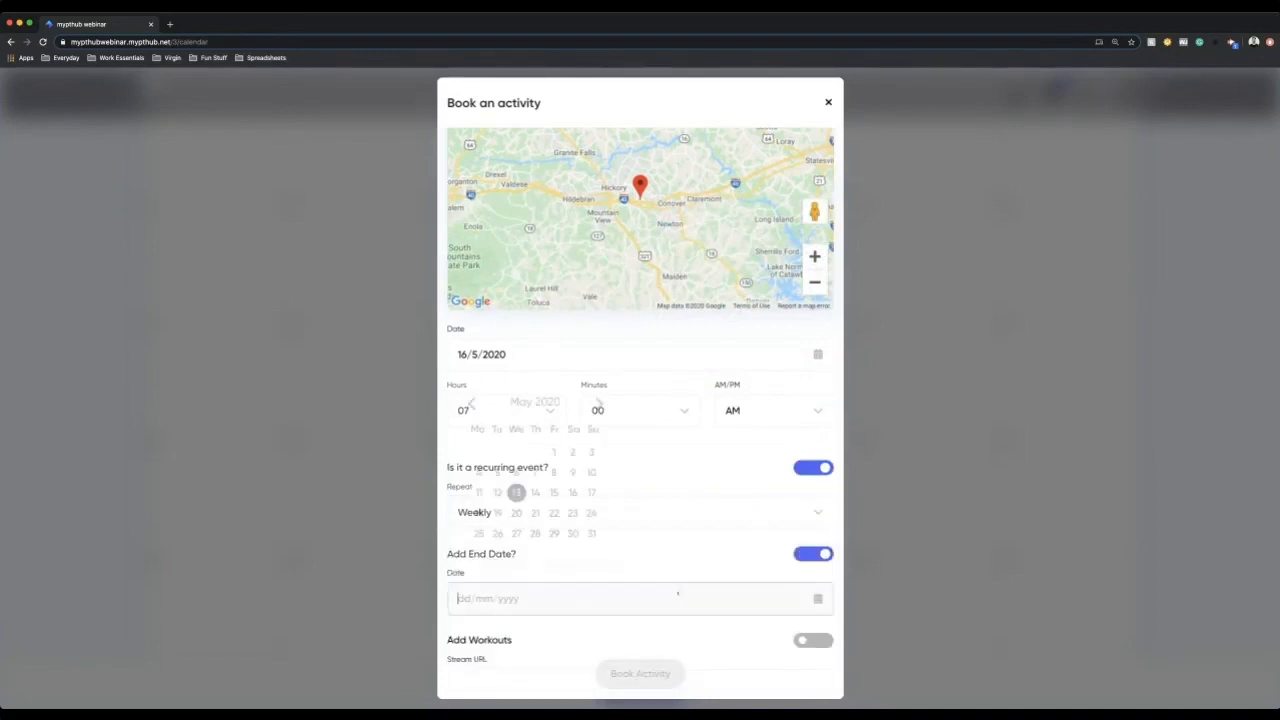
pyautogui.click(572, 544)
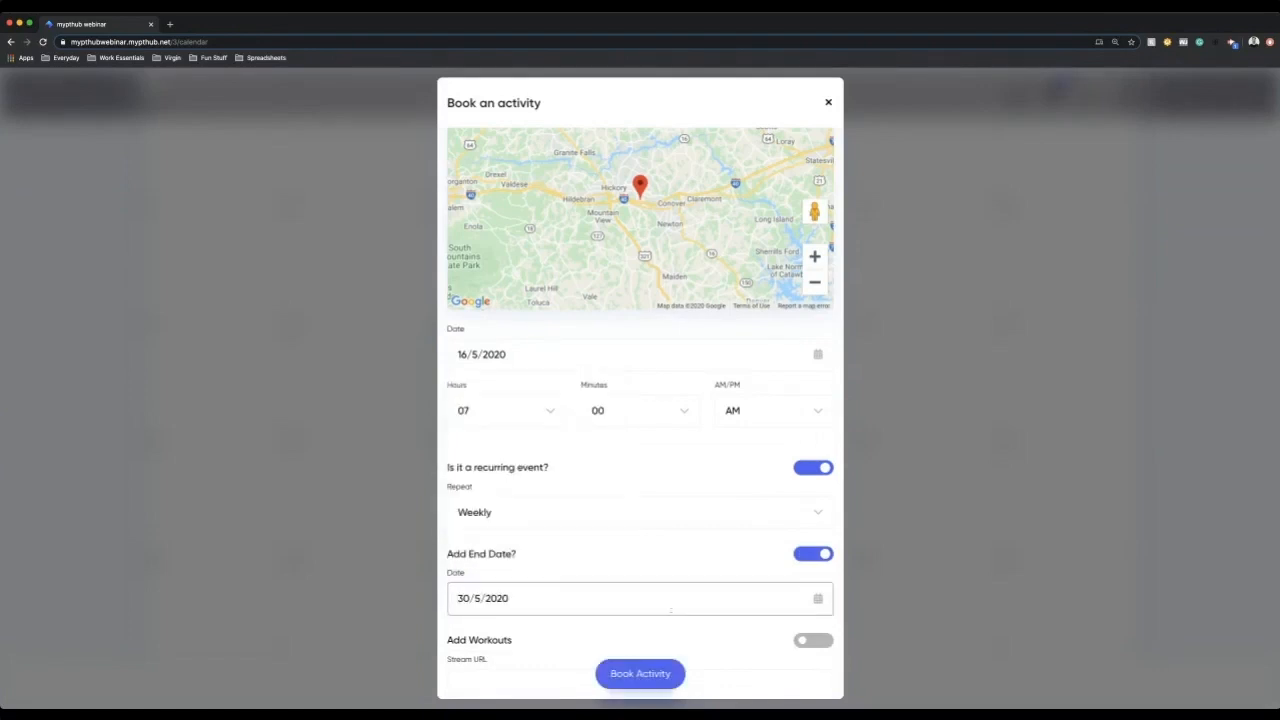
pyautogui.scroll(-3)
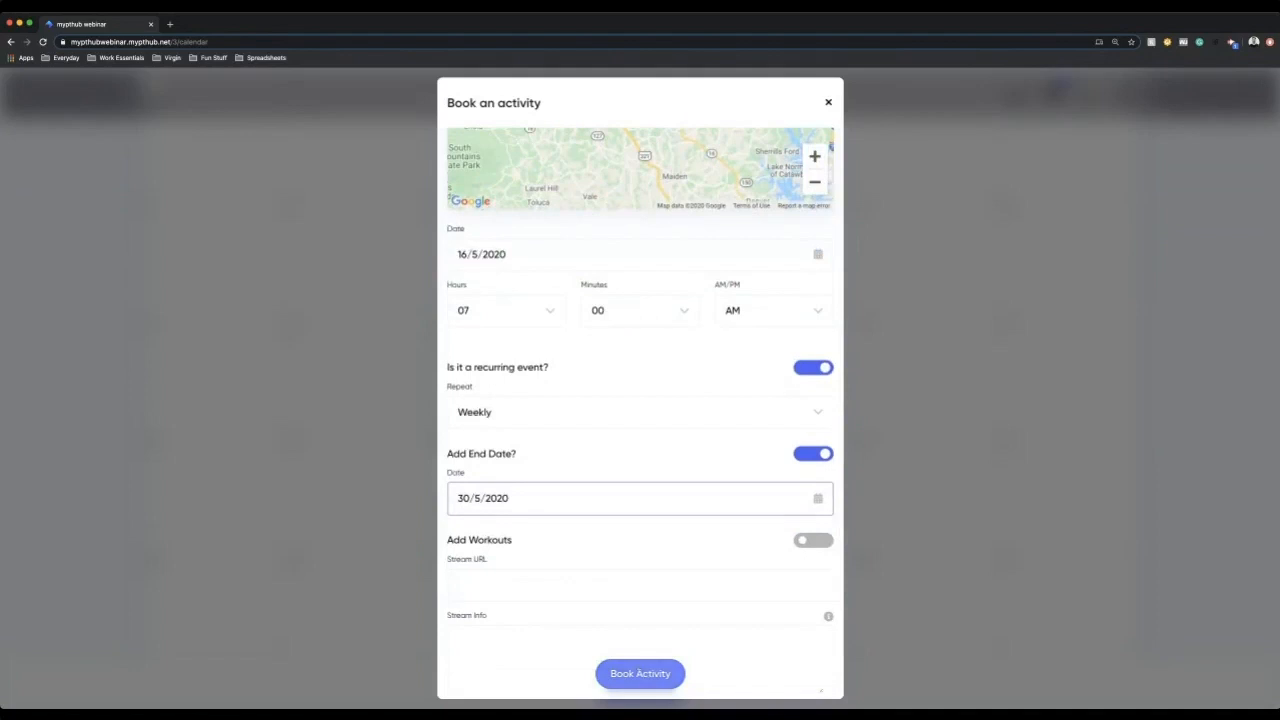
# Book the recurring Bootcamp so it shows on 16, 23 and 30 May.
pyautogui.click(640, 672)
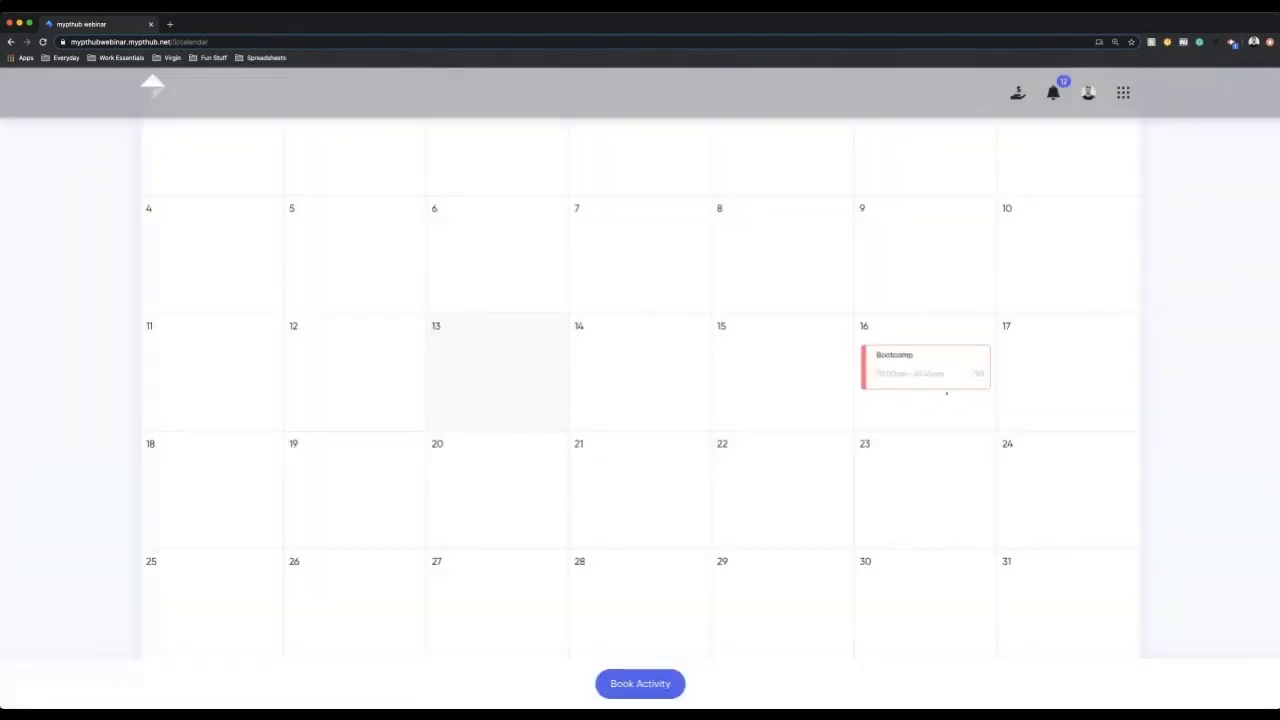
pyautogui.scroll(-3)
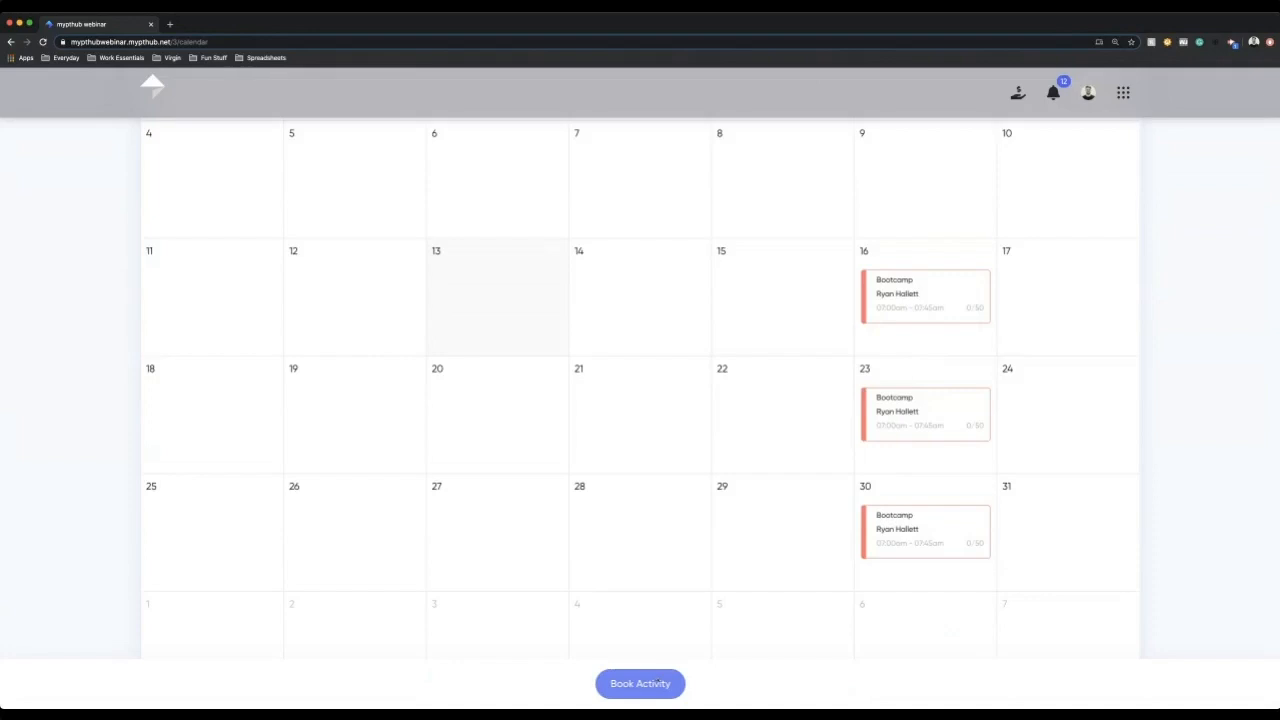
pyautogui.click(640, 684)
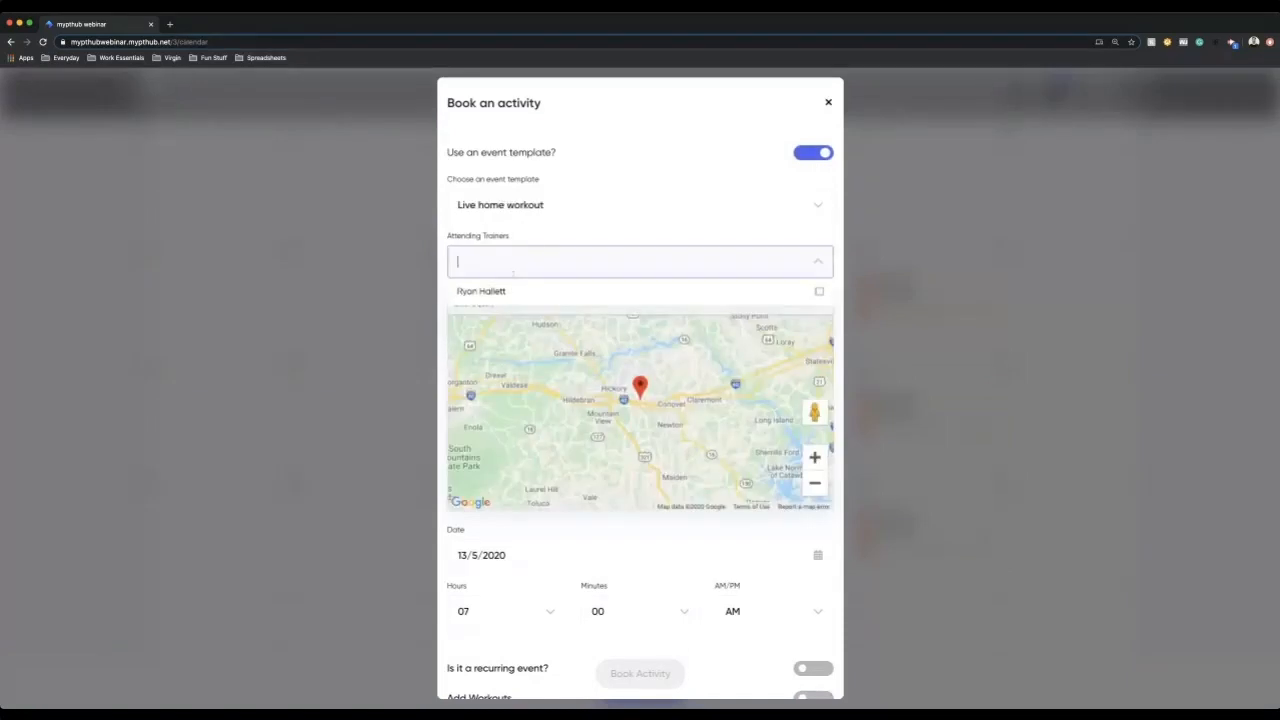
pyautogui.click(480, 292)
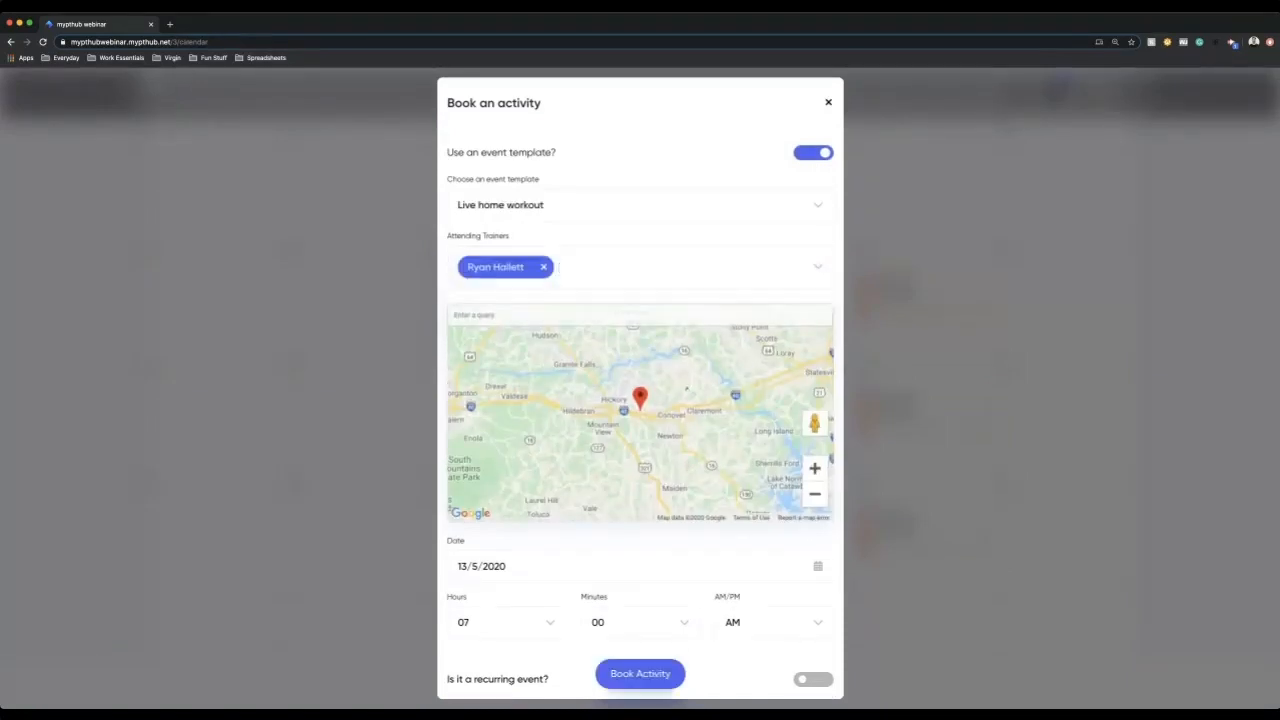
pyautogui.click(812, 152)
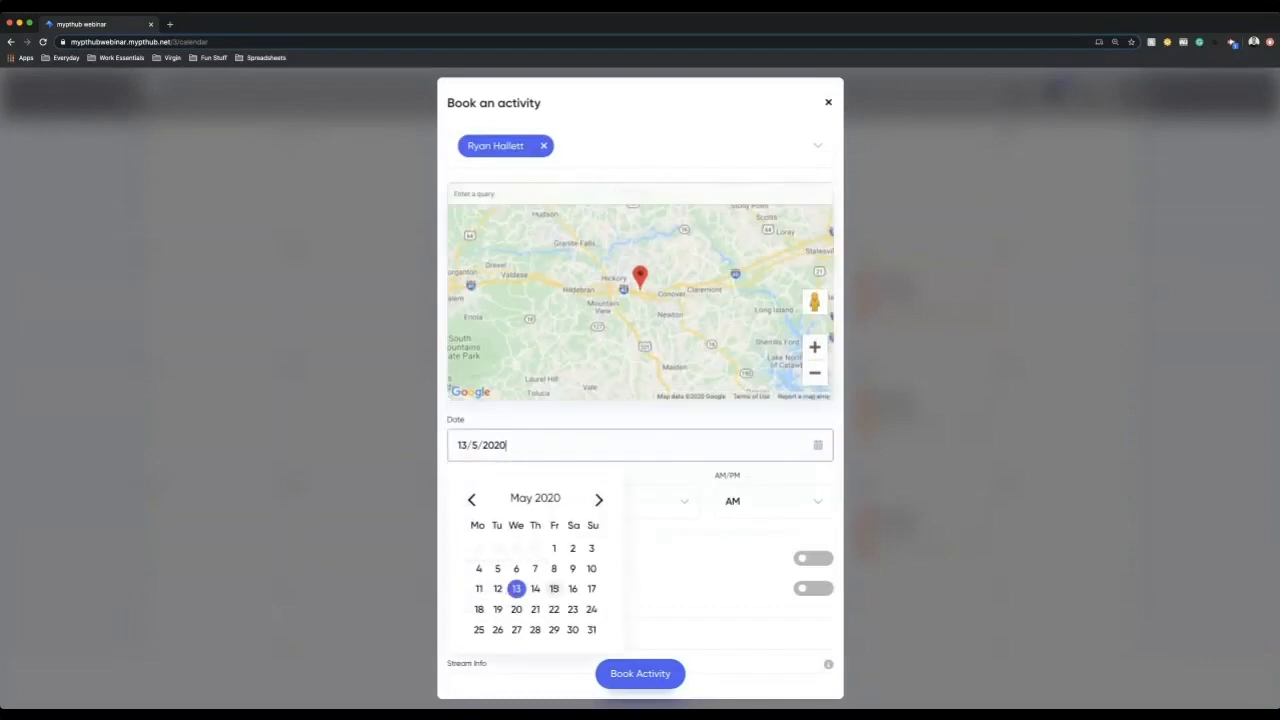
pyautogui.click(552, 588)
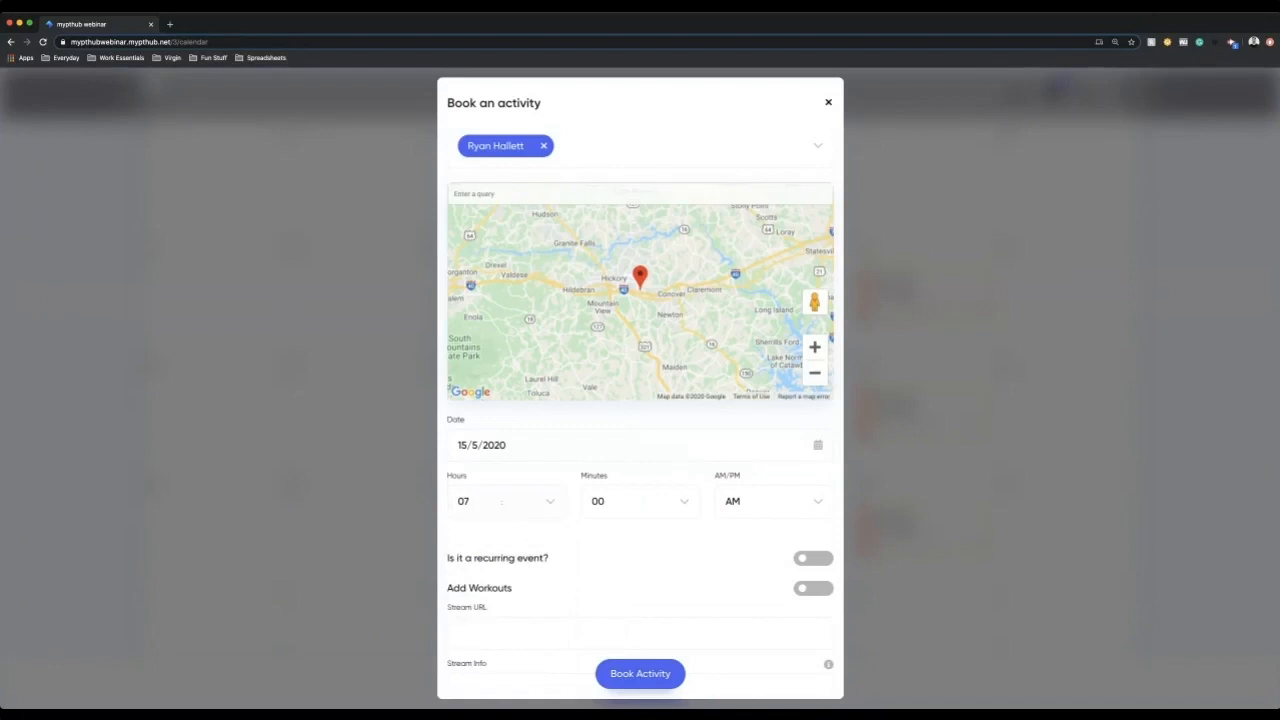
# Set the start hour to 09 and repeat weekly until 29/5/2020.
pyautogui.click(504, 500)
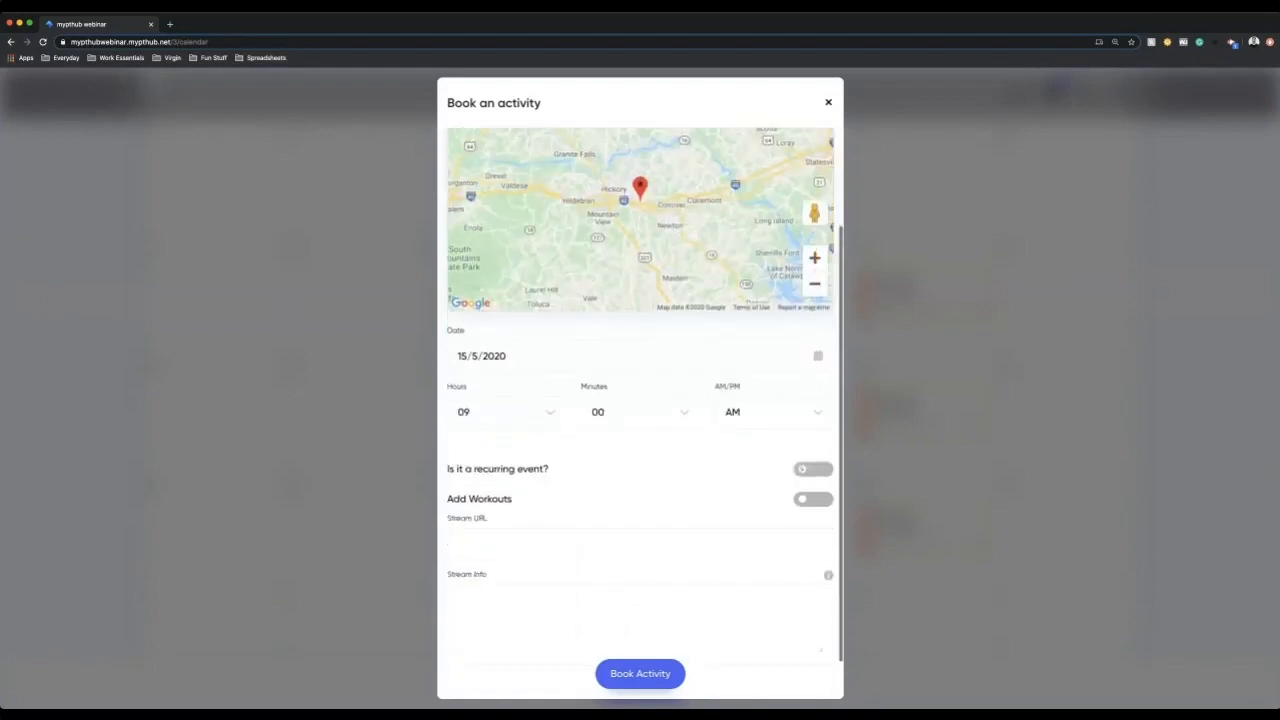
pyautogui.click(812, 468)
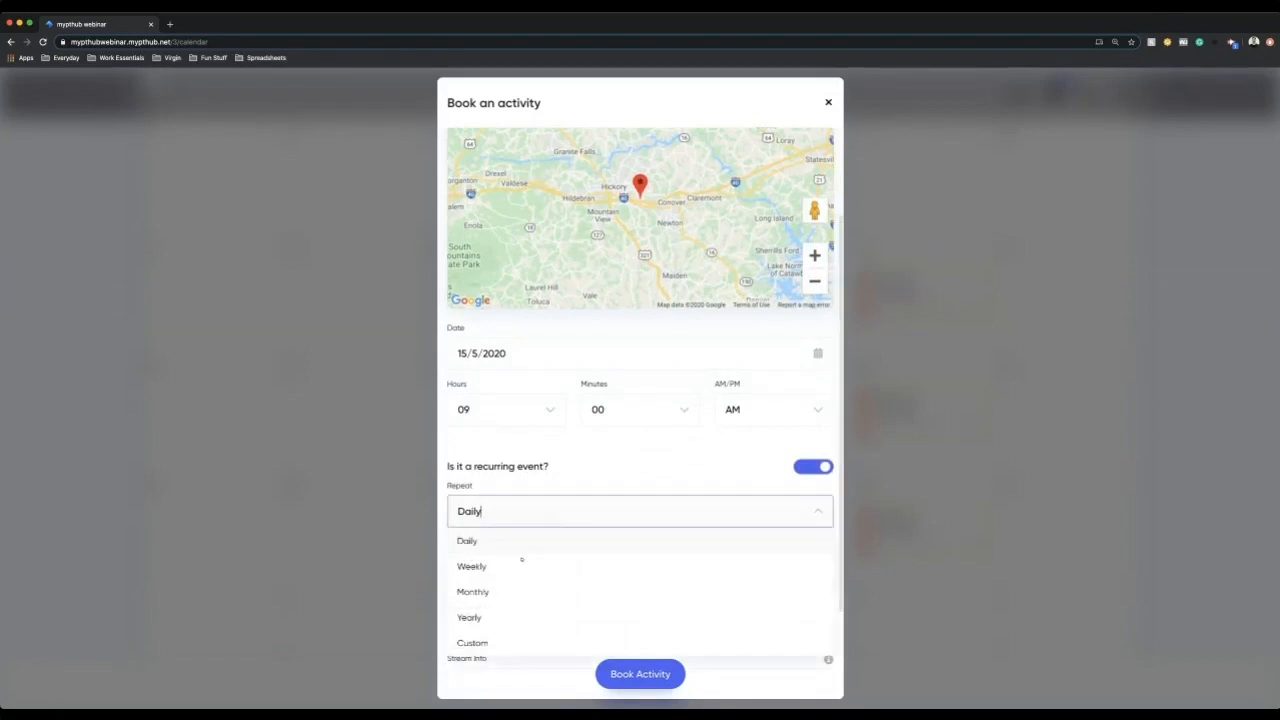
pyautogui.click(472, 566)
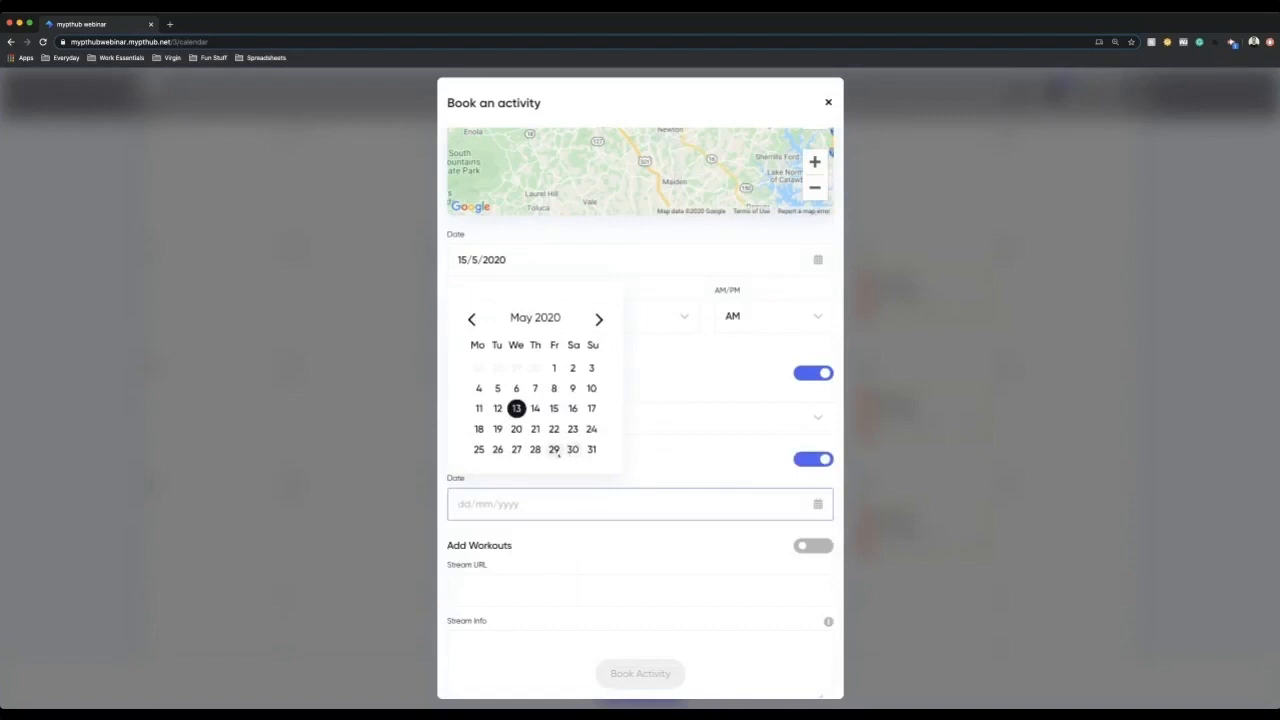
pyautogui.click(554, 448)
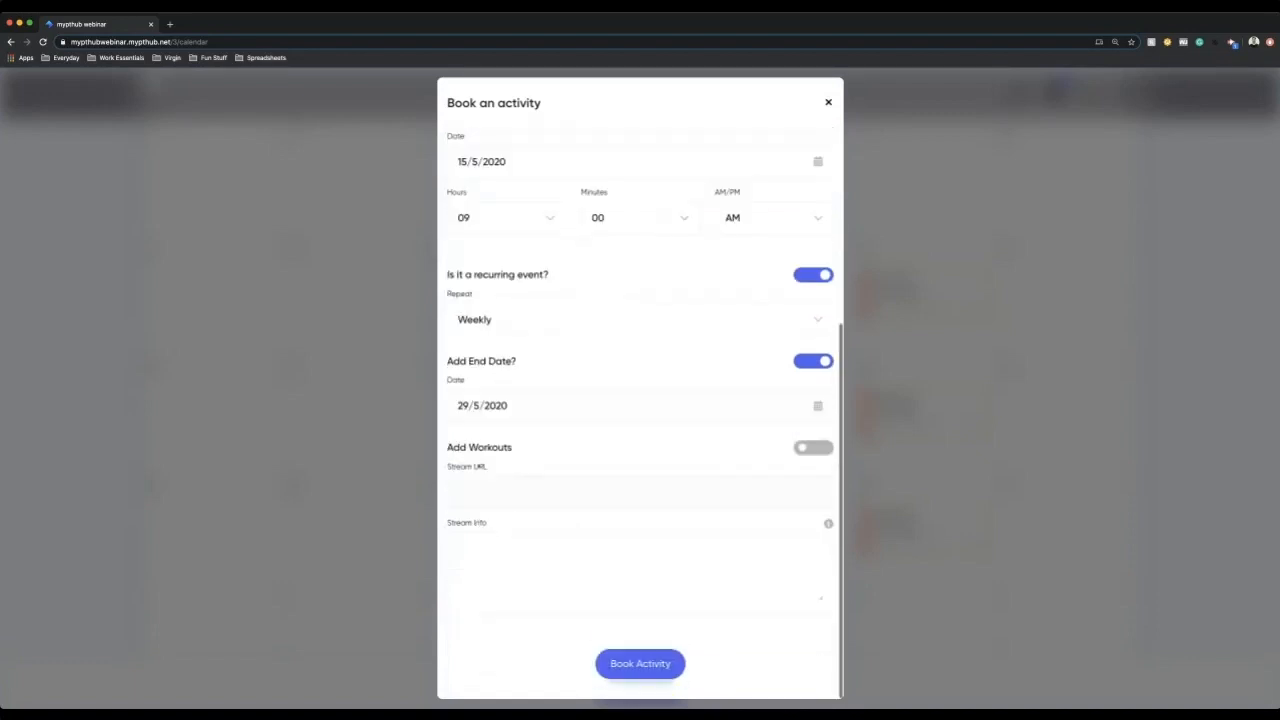
# Enter 'Zoom Link in here!' and 'Password' as stream info and book the weekly stream.
pyautogui.write('Zoom Lipnk in h')
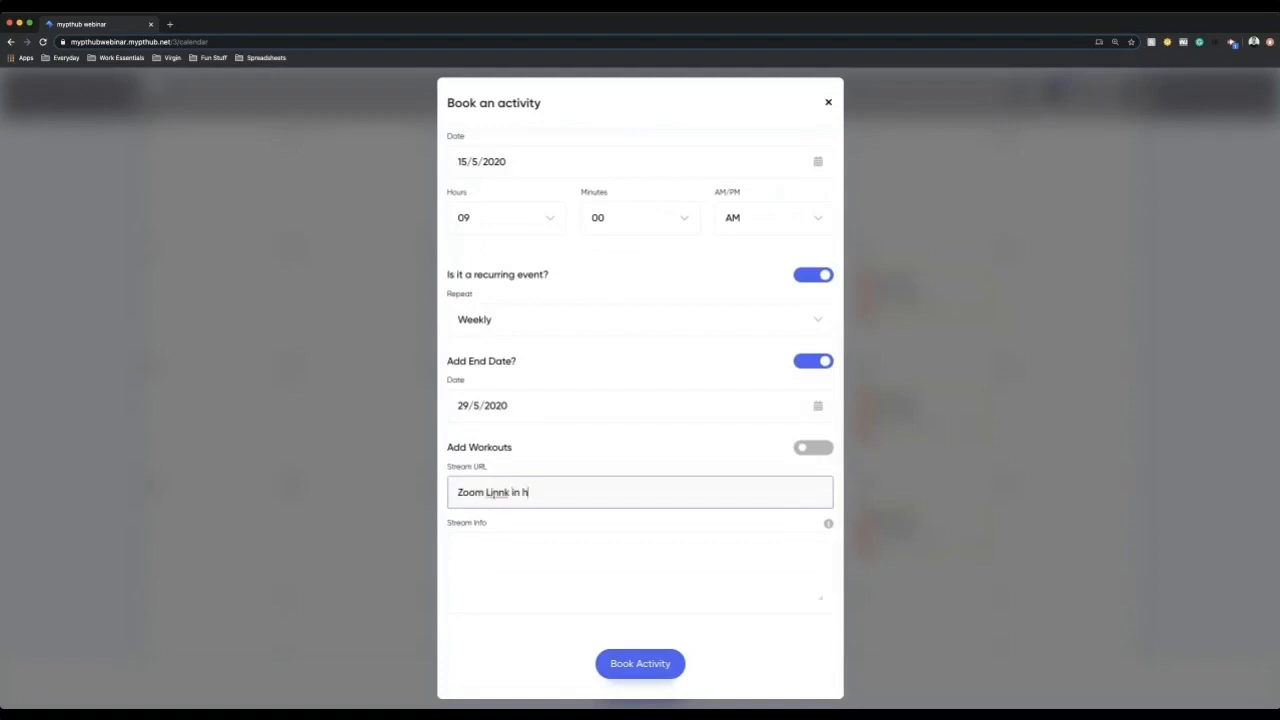
pyautogui.write('ere')
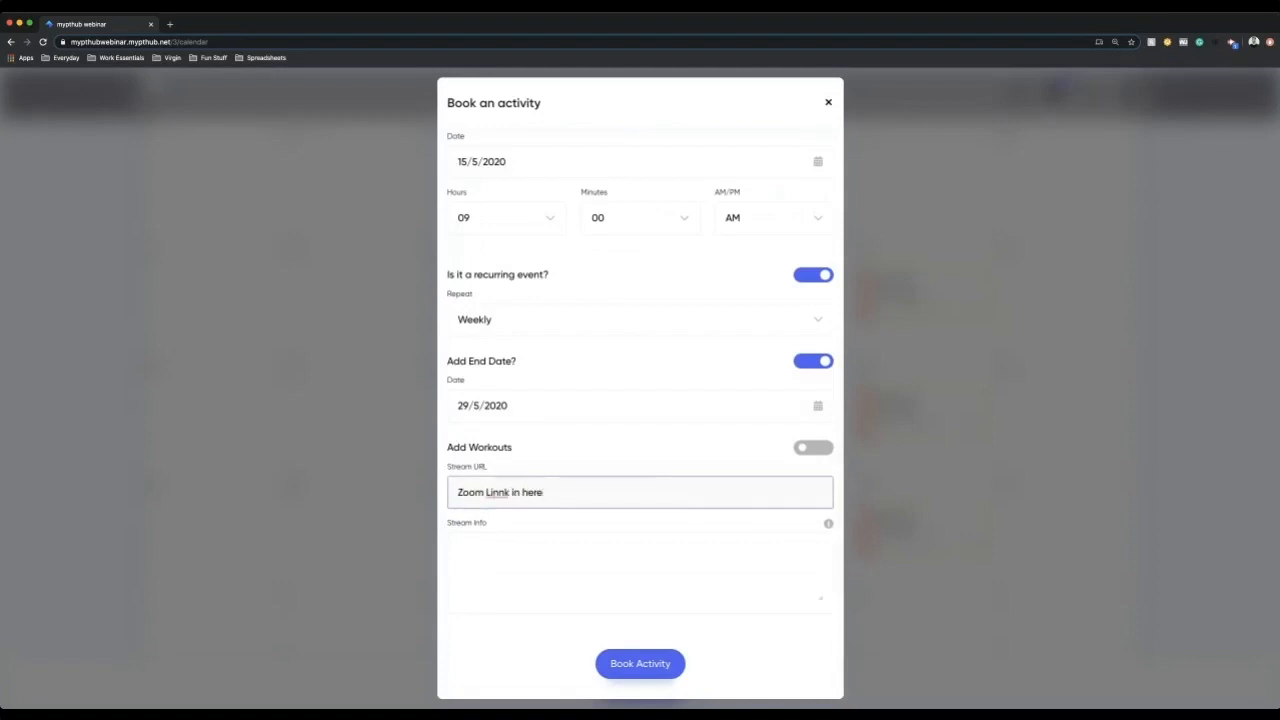
pyautogui.write('Zoom Link in here!')
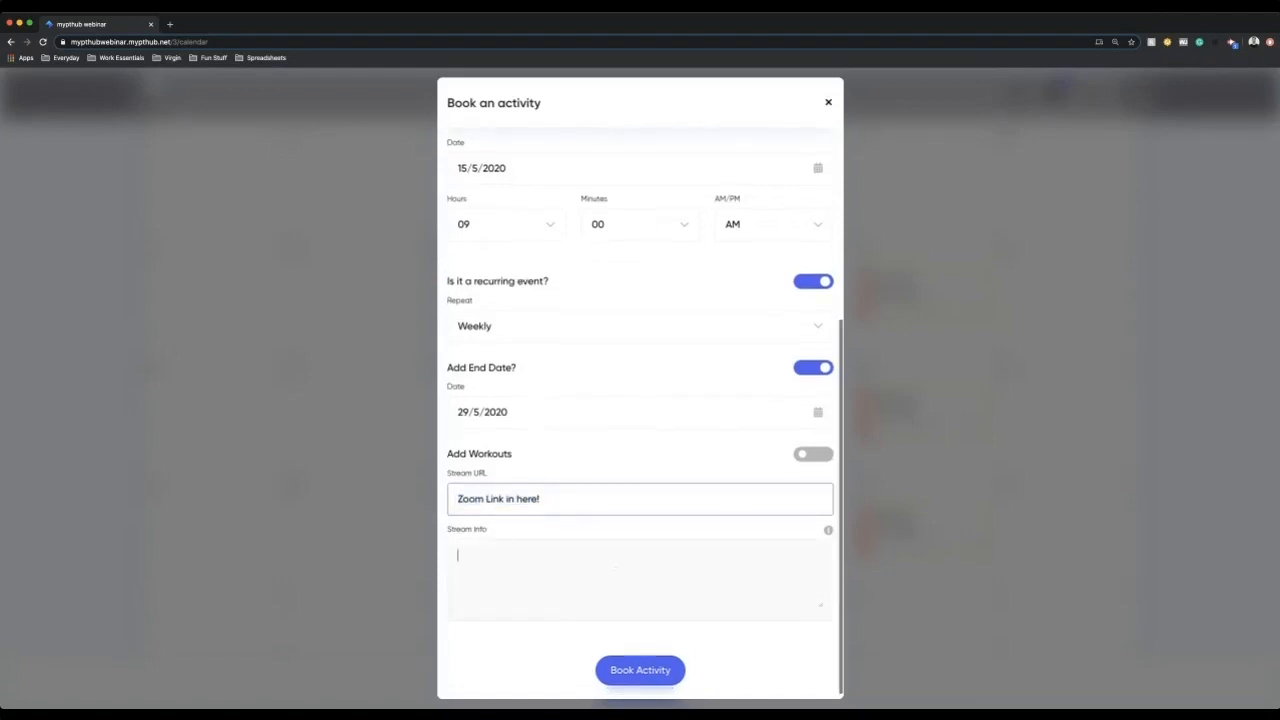
pyautogui.write('Passw')
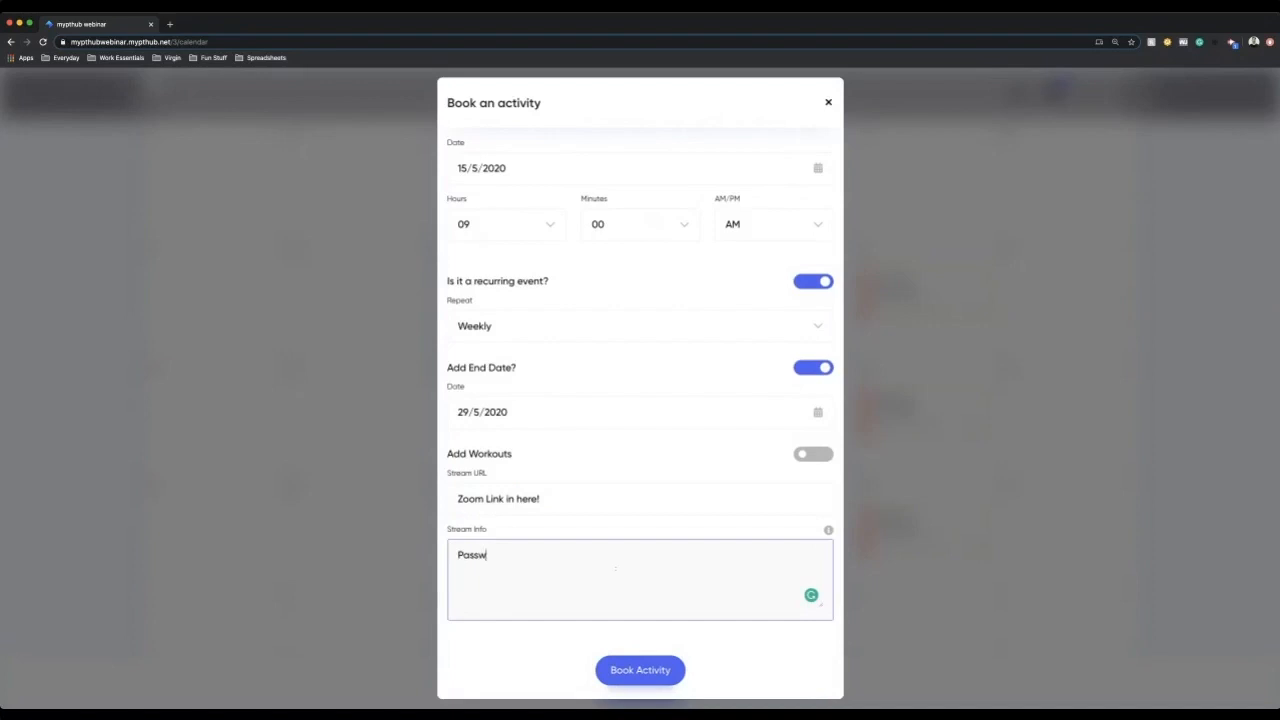
pyautogui.write('ord')
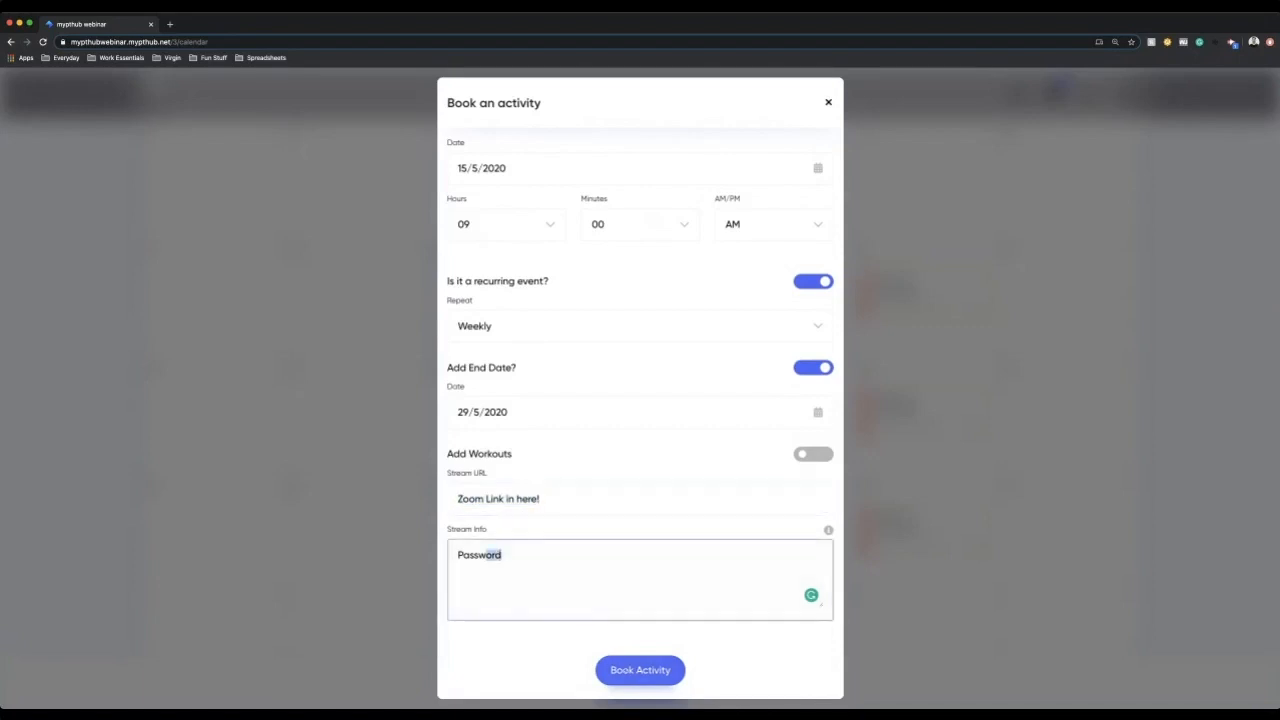
pyautogui.click(640, 670)
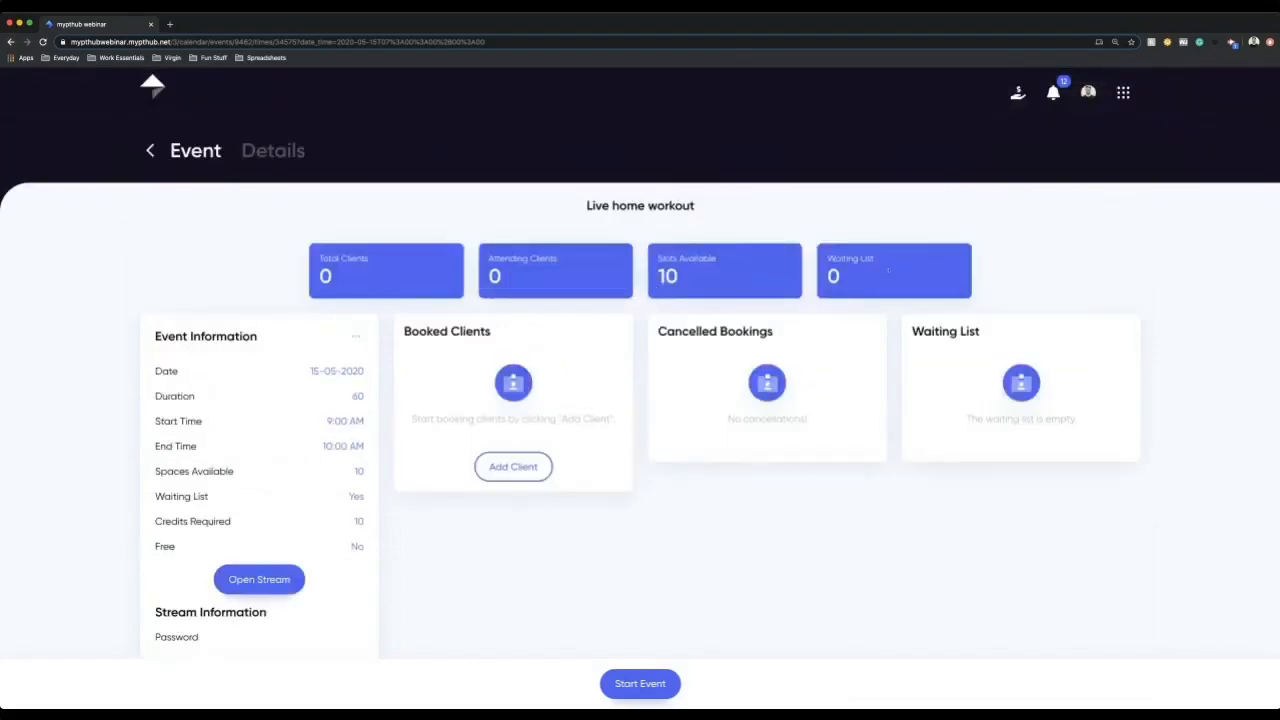
# Open the list of app sections over the Live home workout event page.
pyautogui.click(1122, 92)
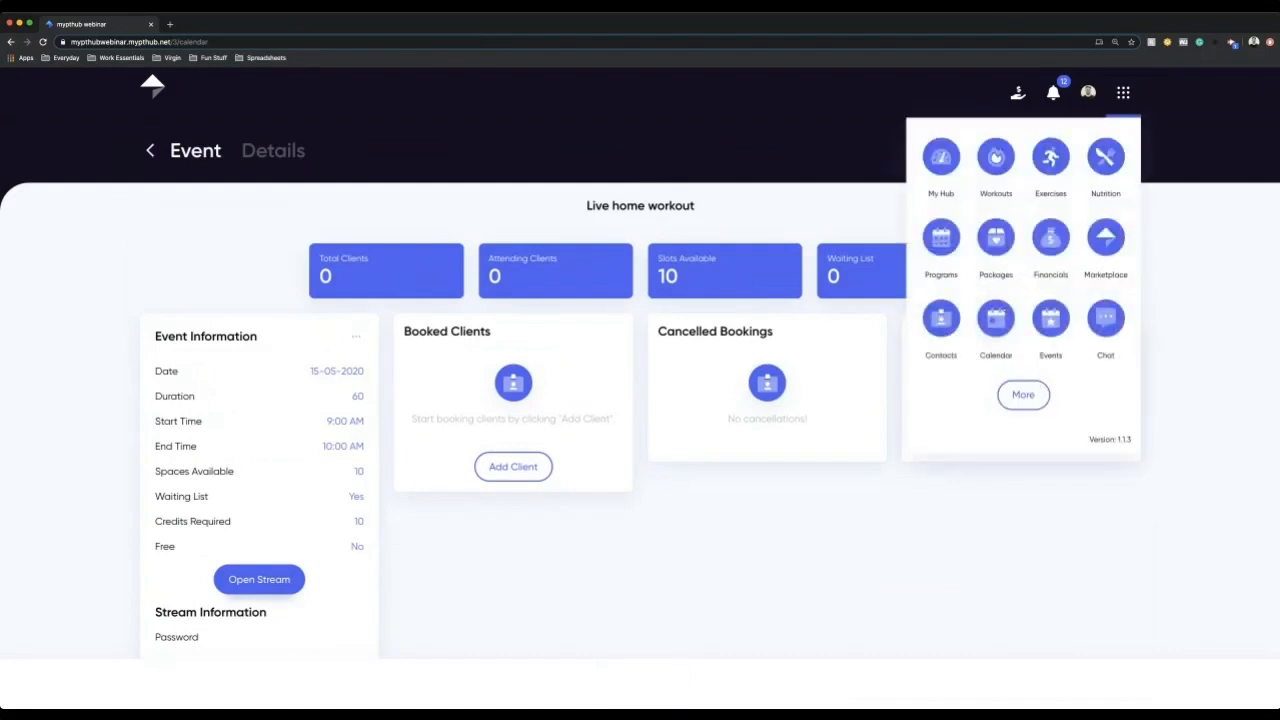
# Return to the May 2020 calendar showing Friday Live home workouts beside Saturday Bootcamps.
pyautogui.click(996, 320)
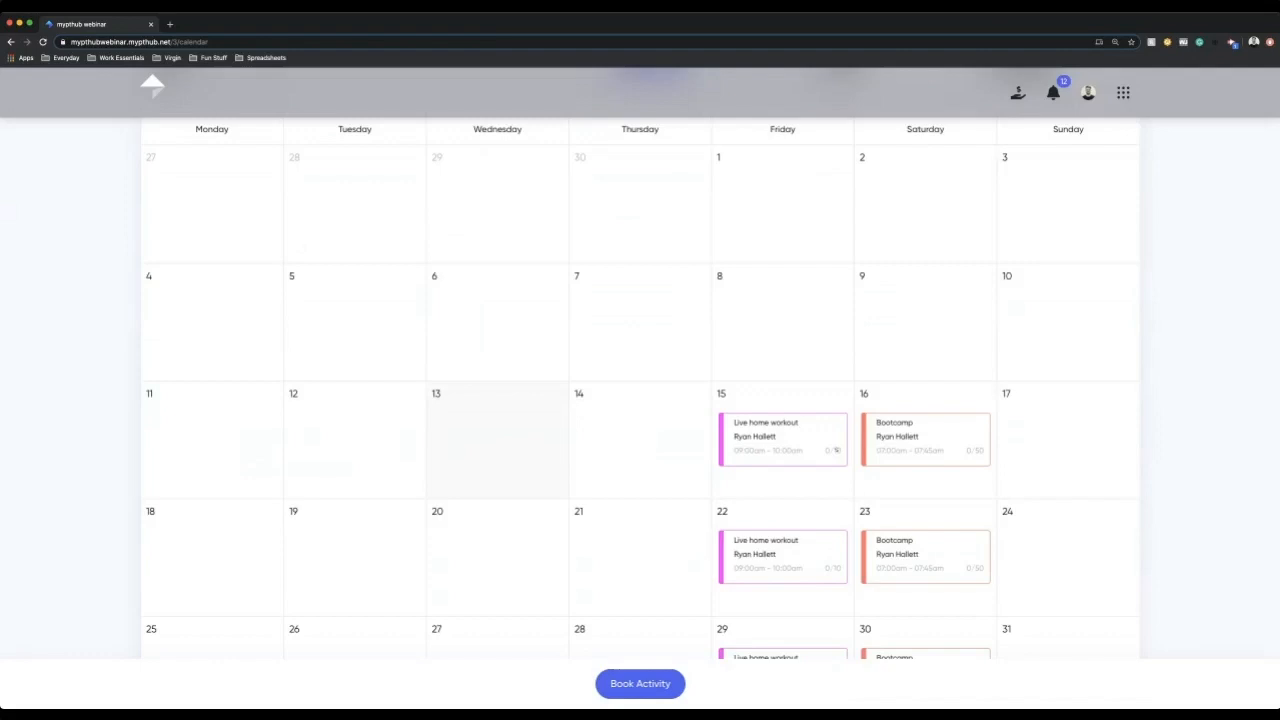
pyautogui.scroll(-3)
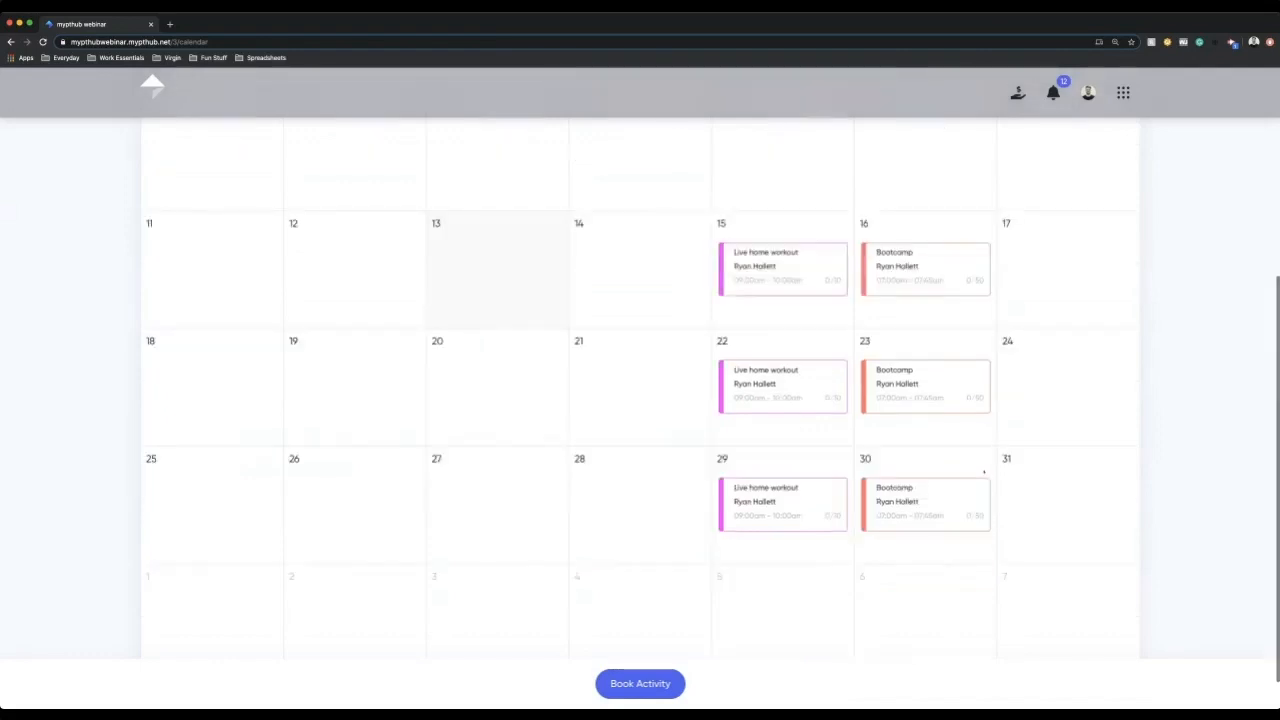
pyautogui.click(640, 684)
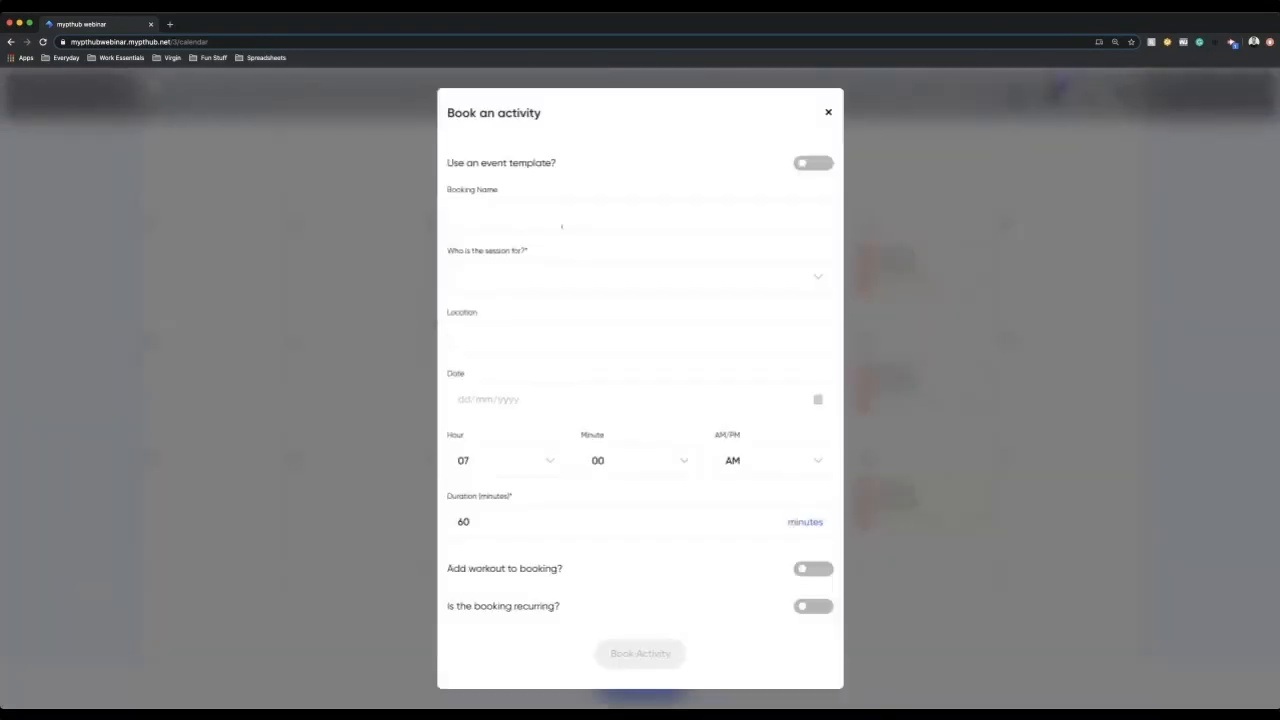
pyautogui.click(640, 214)
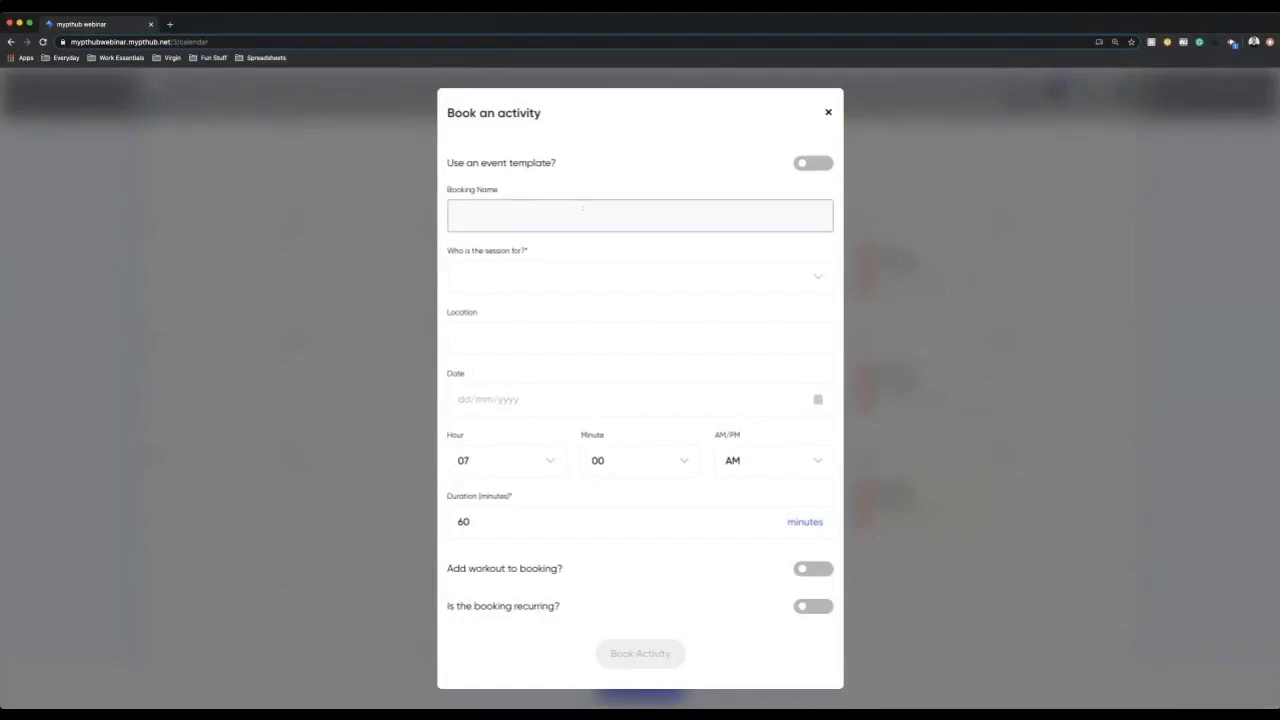
pyautogui.write('PT Sess')
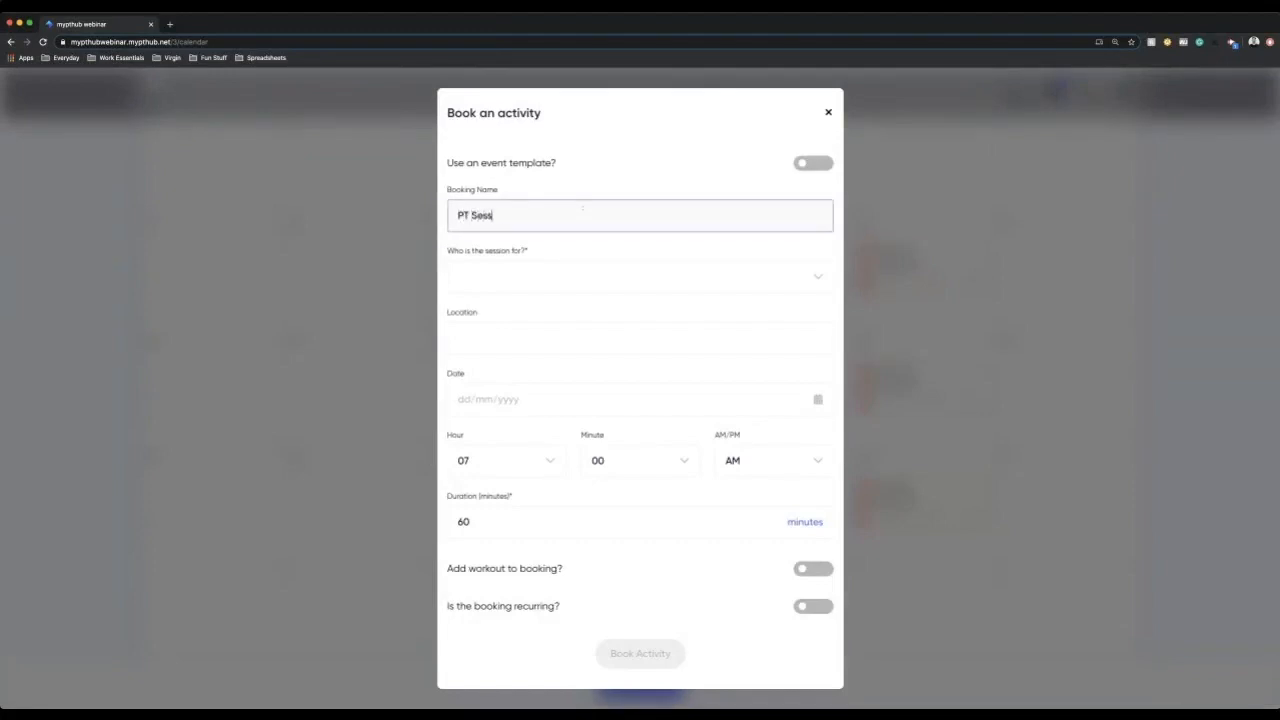
pyautogui.click(640, 276)
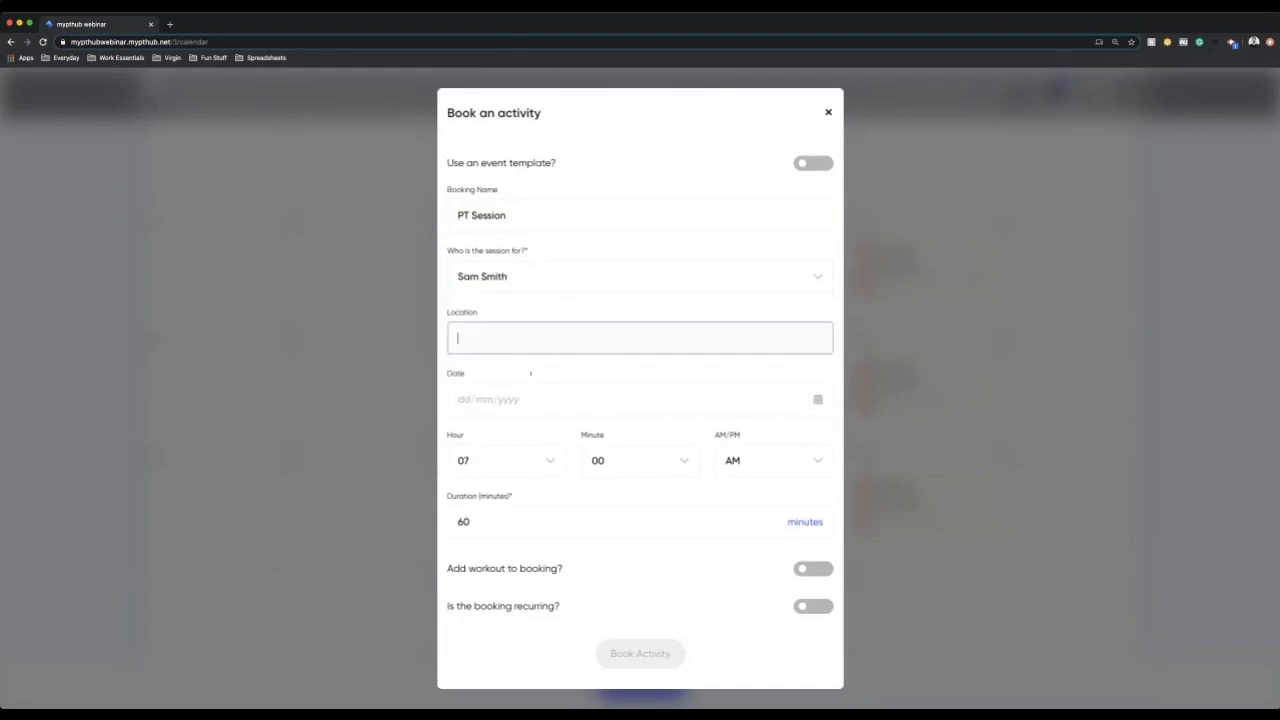
# Book the session for 14 May 2020 at 11 AM with a 45-minute duration.
pyautogui.click(640, 400)
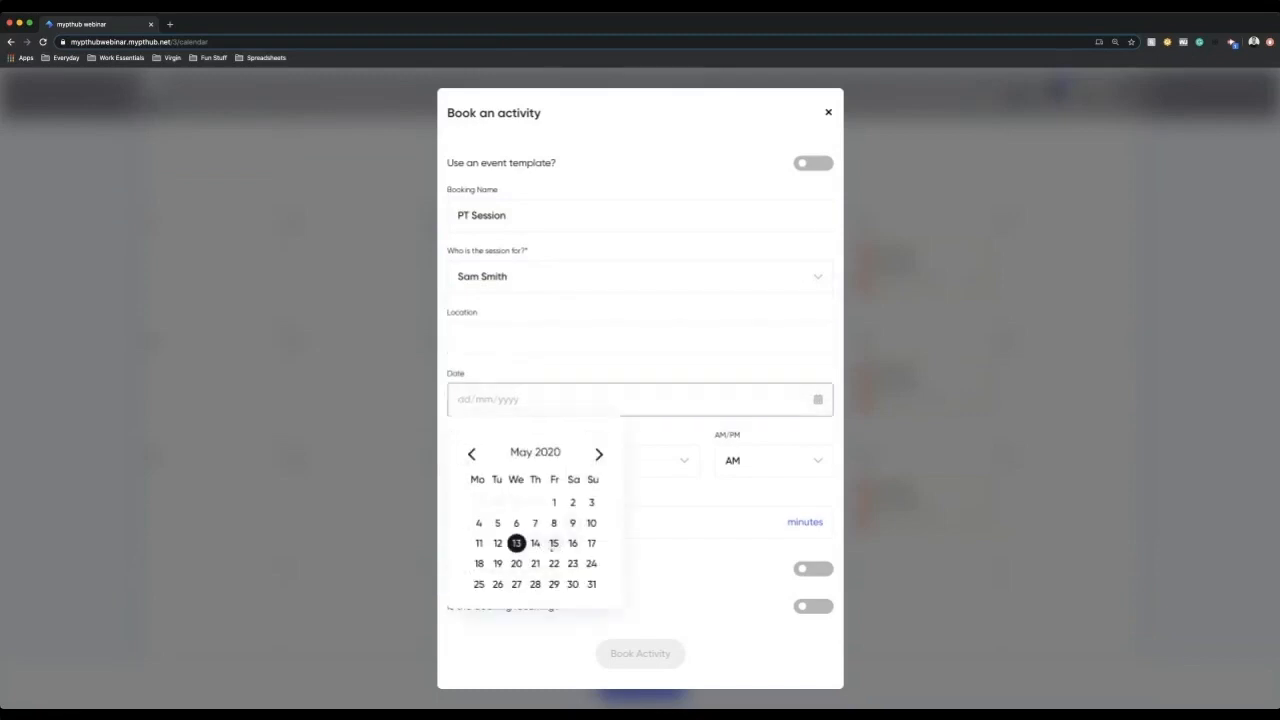
pyautogui.click(534, 544)
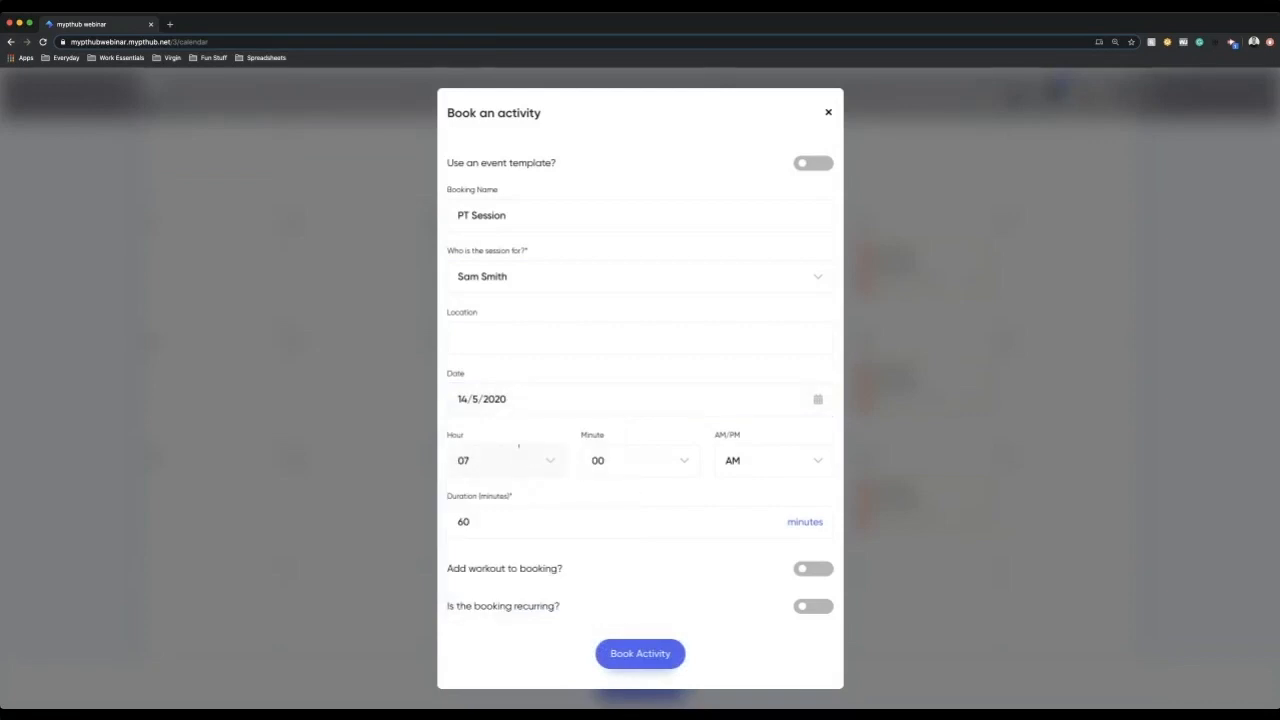
pyautogui.click(504, 460)
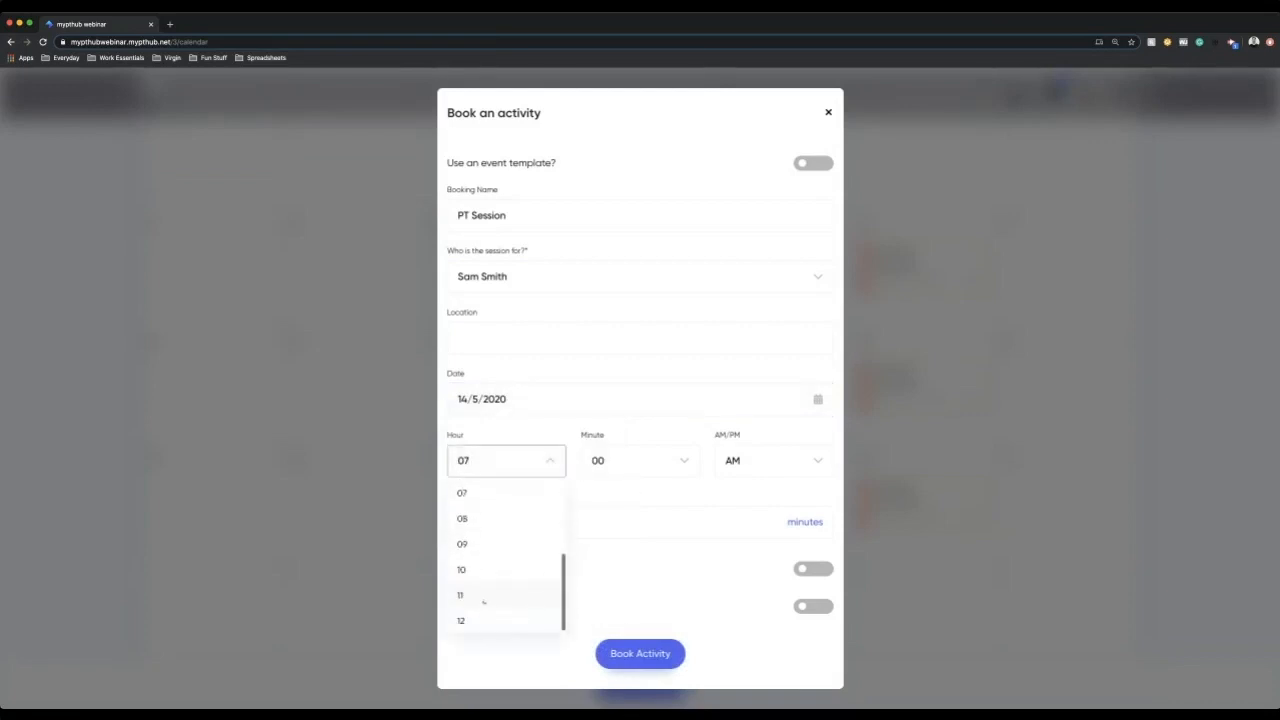
pyautogui.click(460, 596)
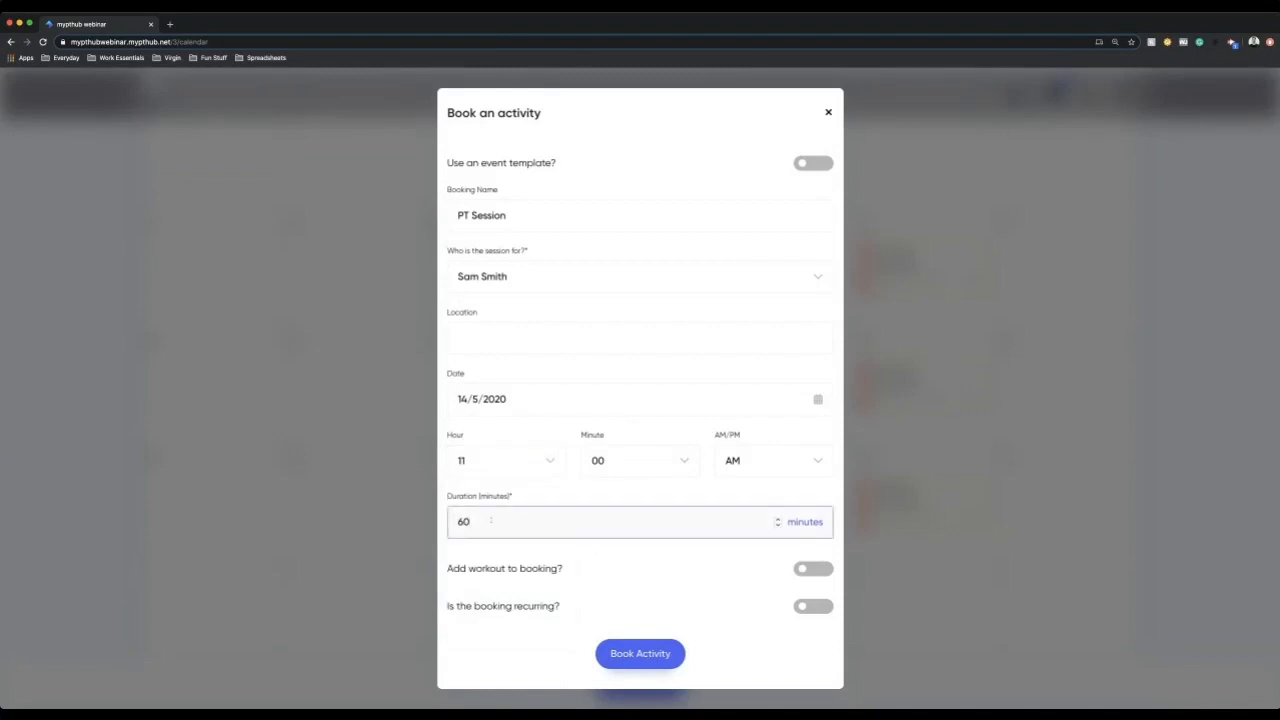
pyautogui.write('45')
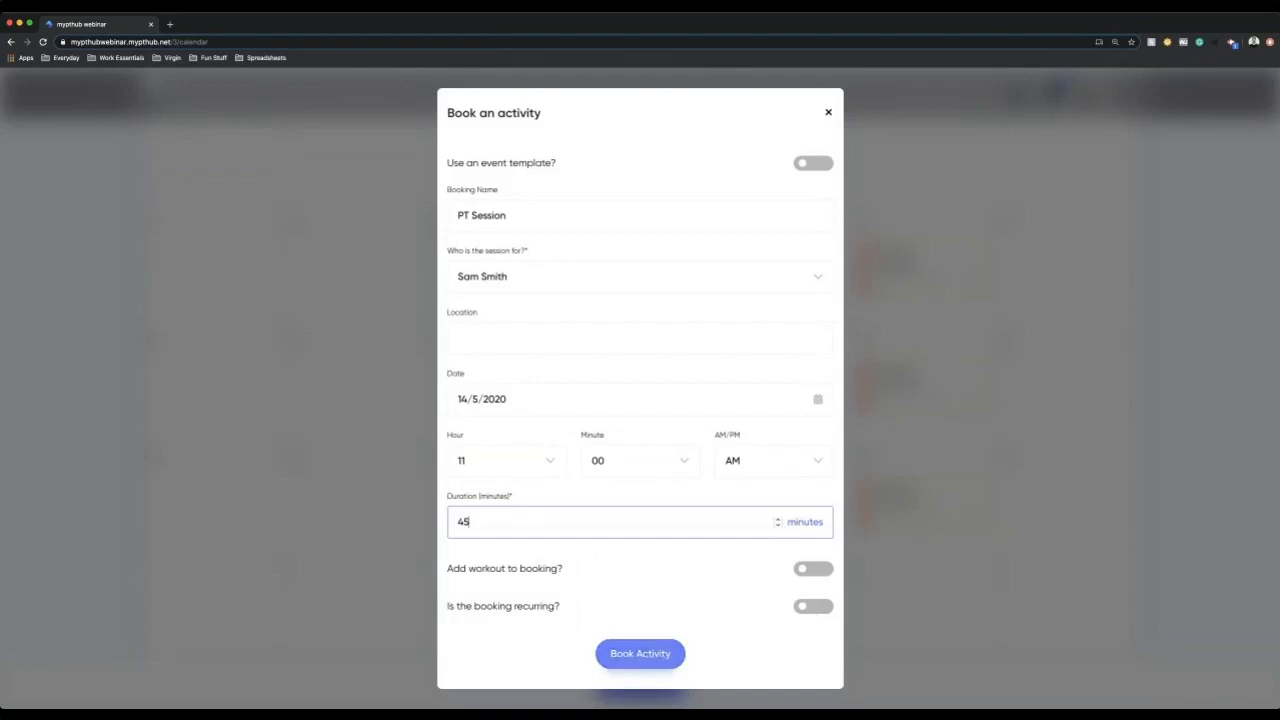
pyautogui.click(640, 652)
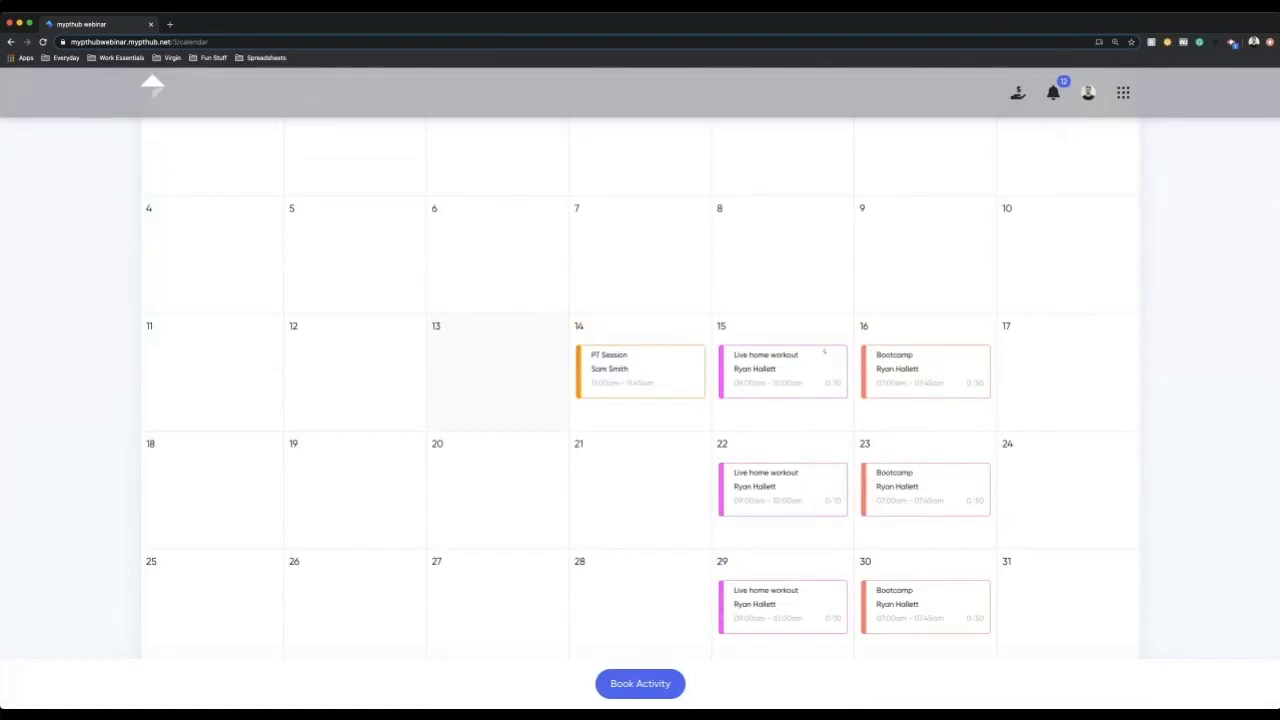
pyautogui.click(1122, 92)
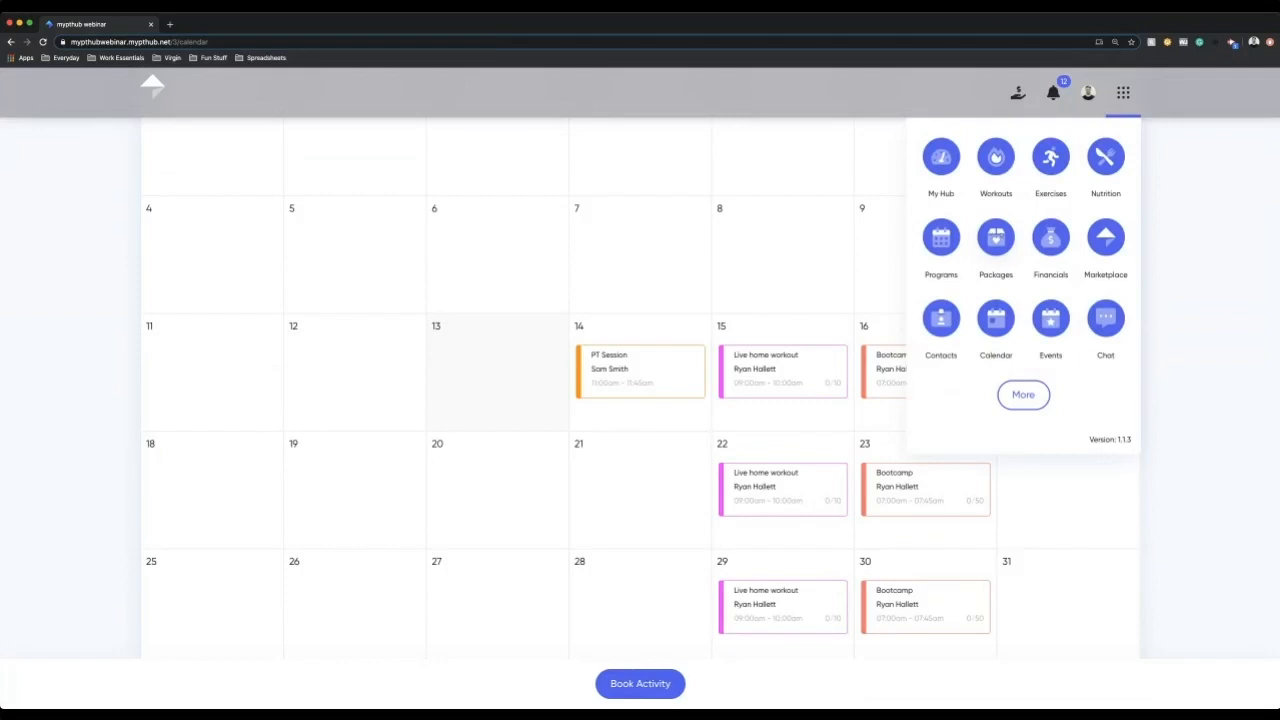
pyautogui.click(1024, 394)
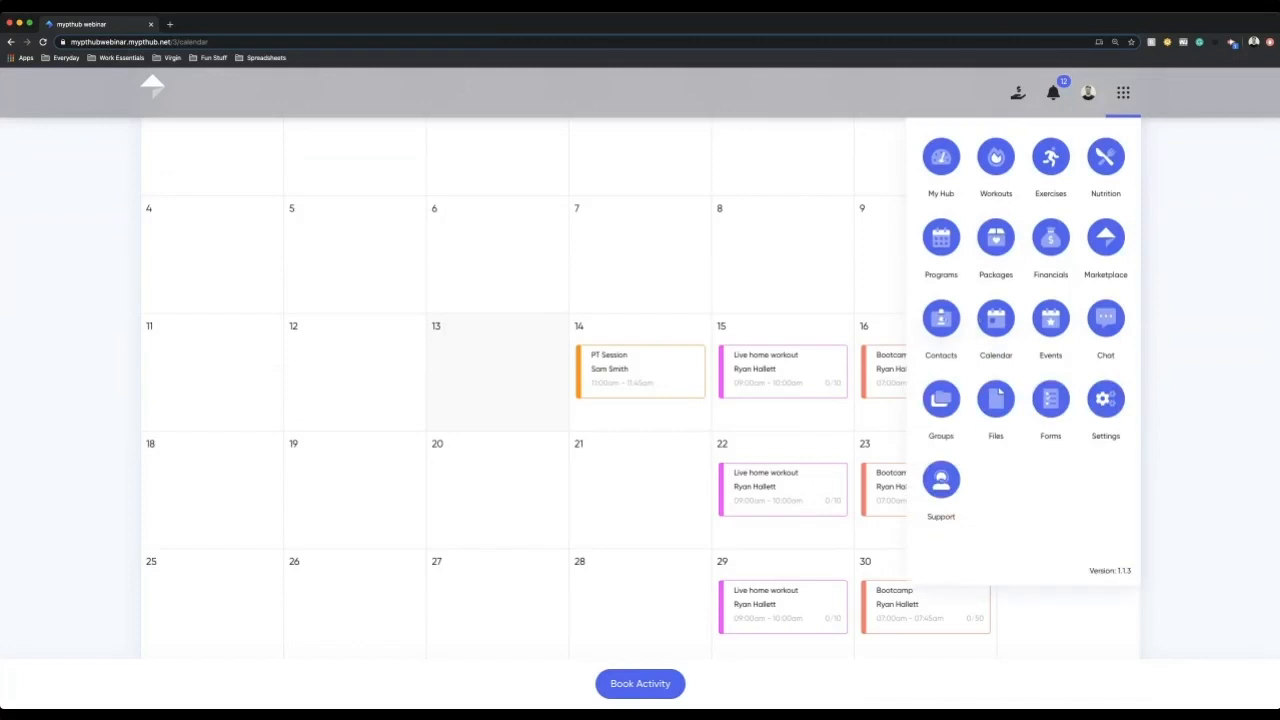
pyautogui.click(940, 320)
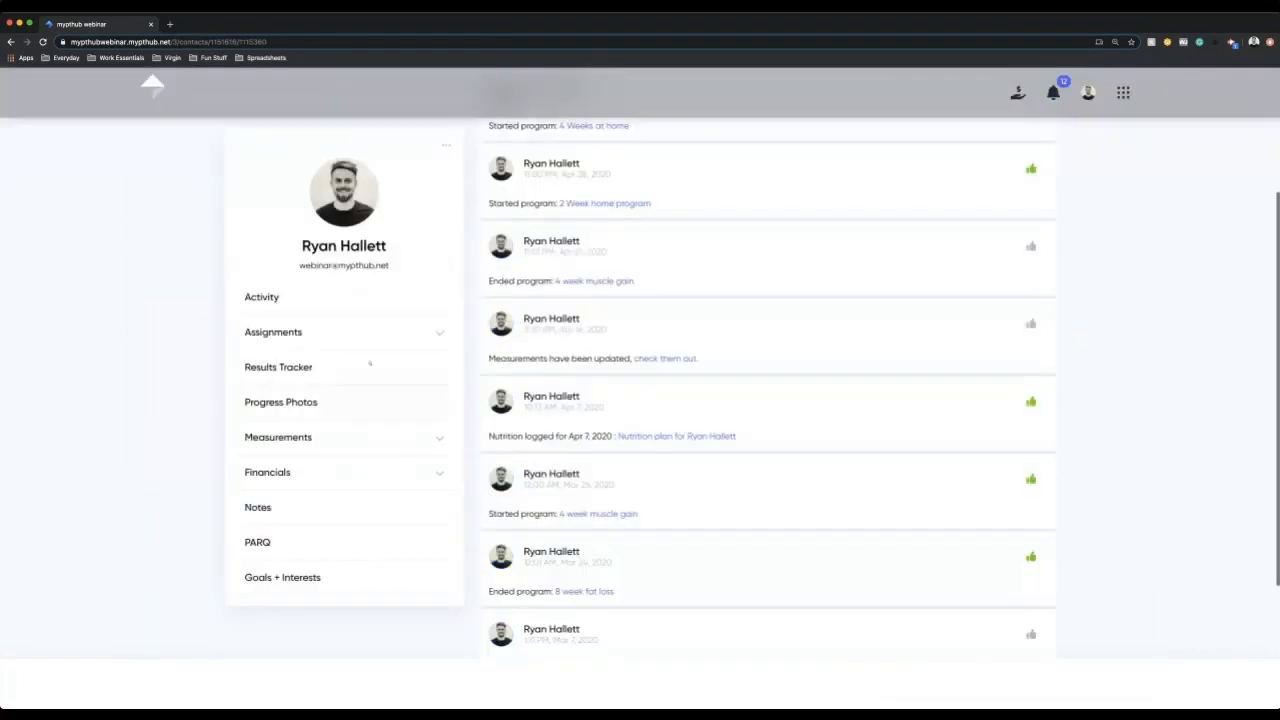
pyautogui.click(268, 472)
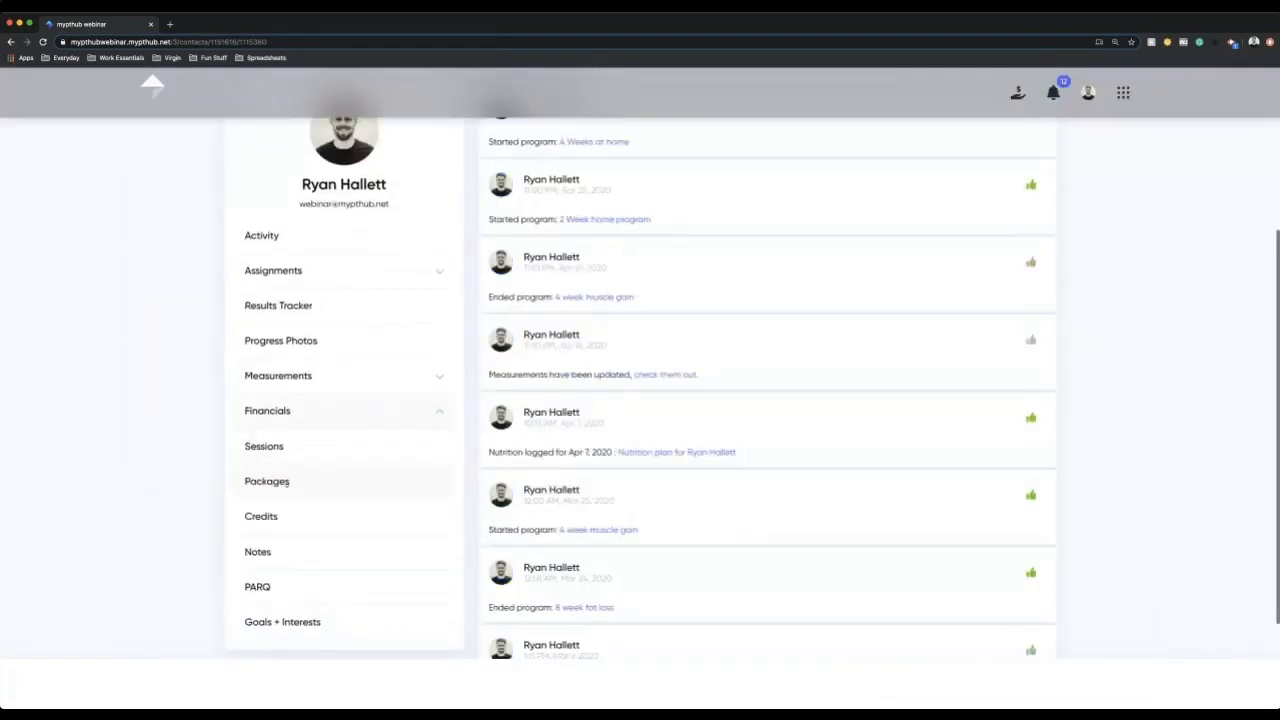
pyautogui.click(264, 446)
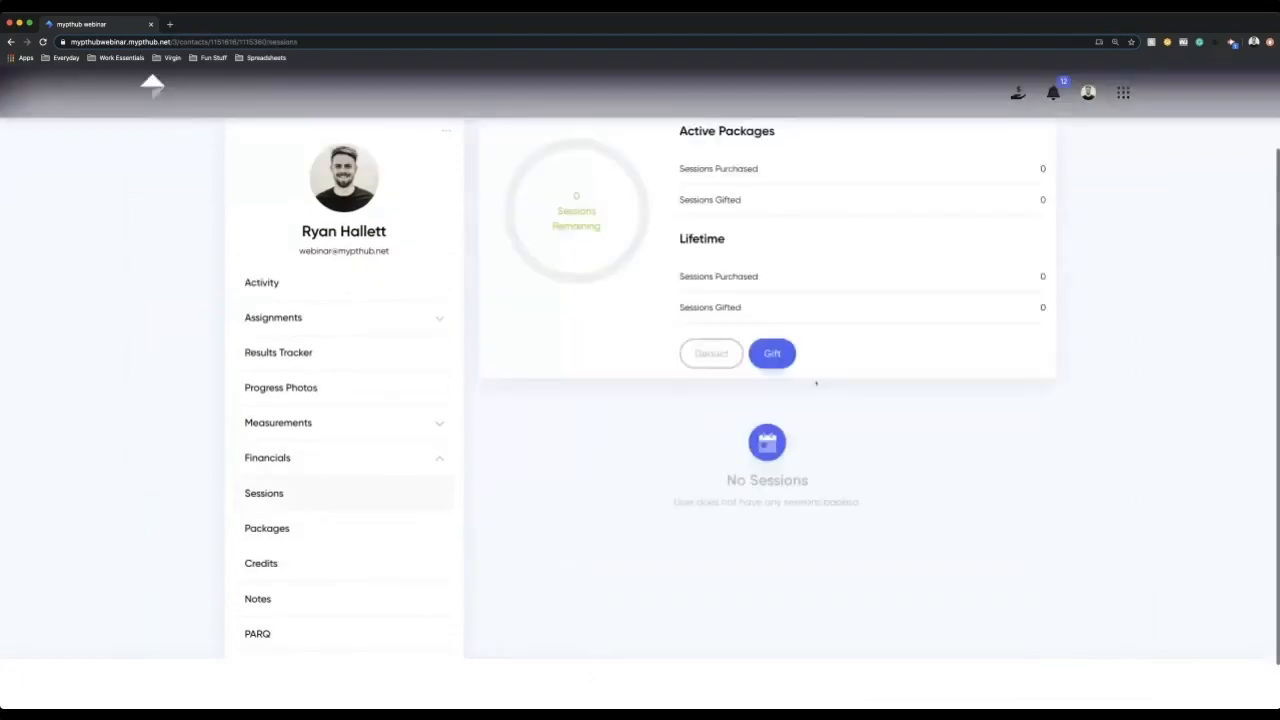
pyautogui.click(260, 564)
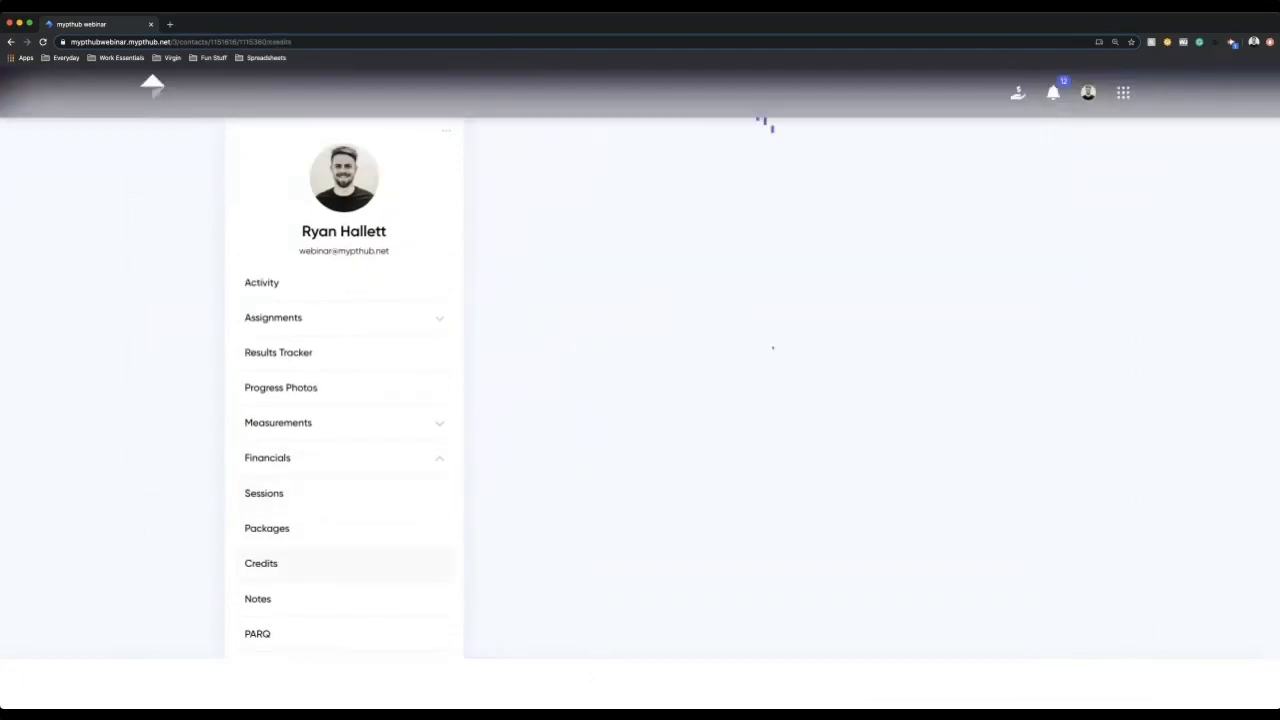
pyautogui.click(260, 564)
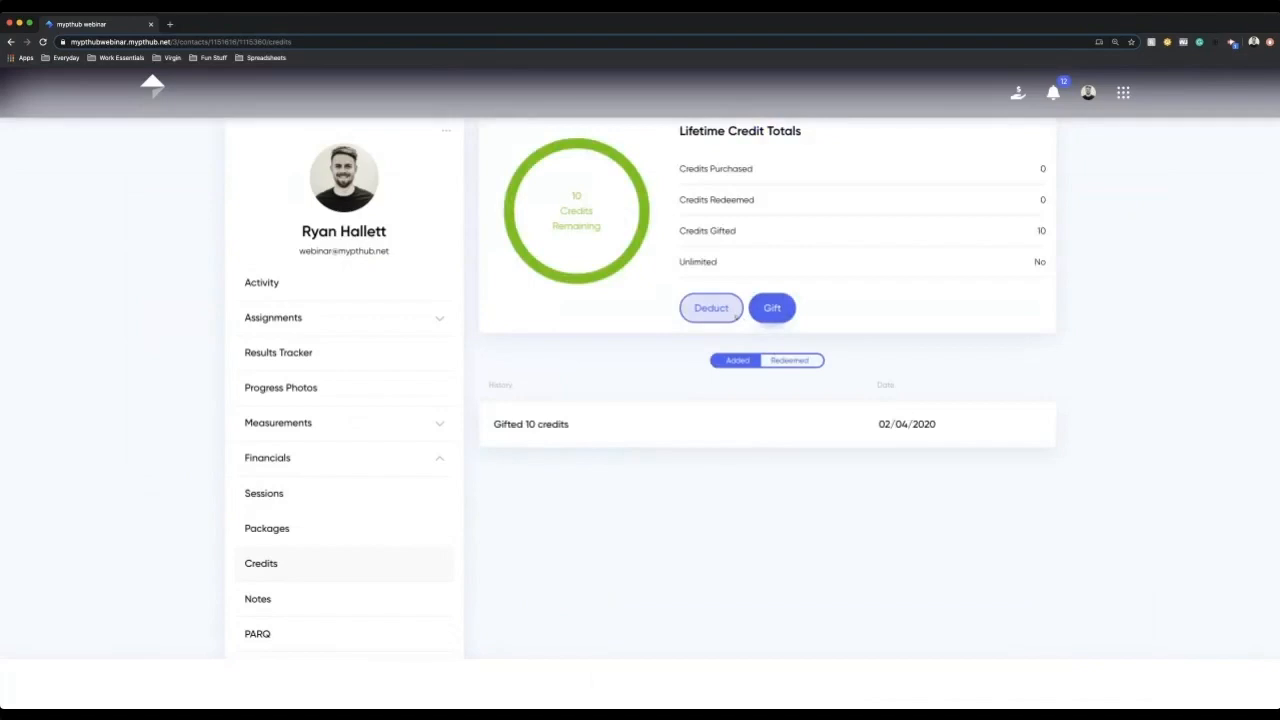